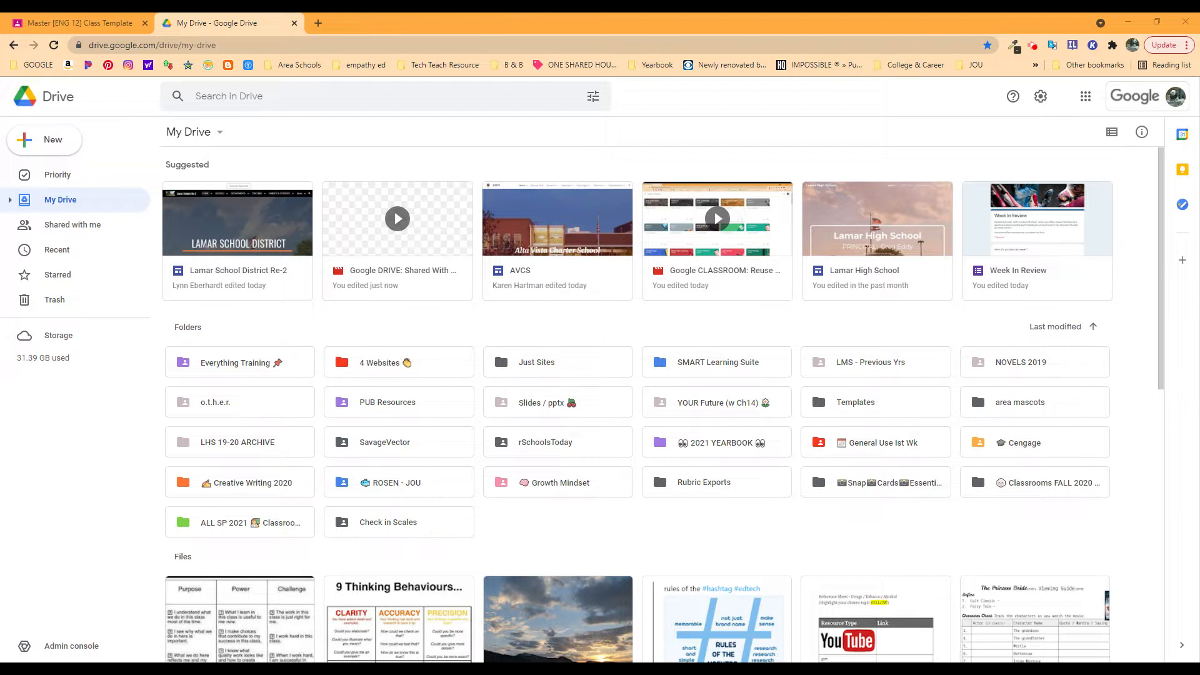
{"action": "mouse_move", "coordinate": [381, 317]}
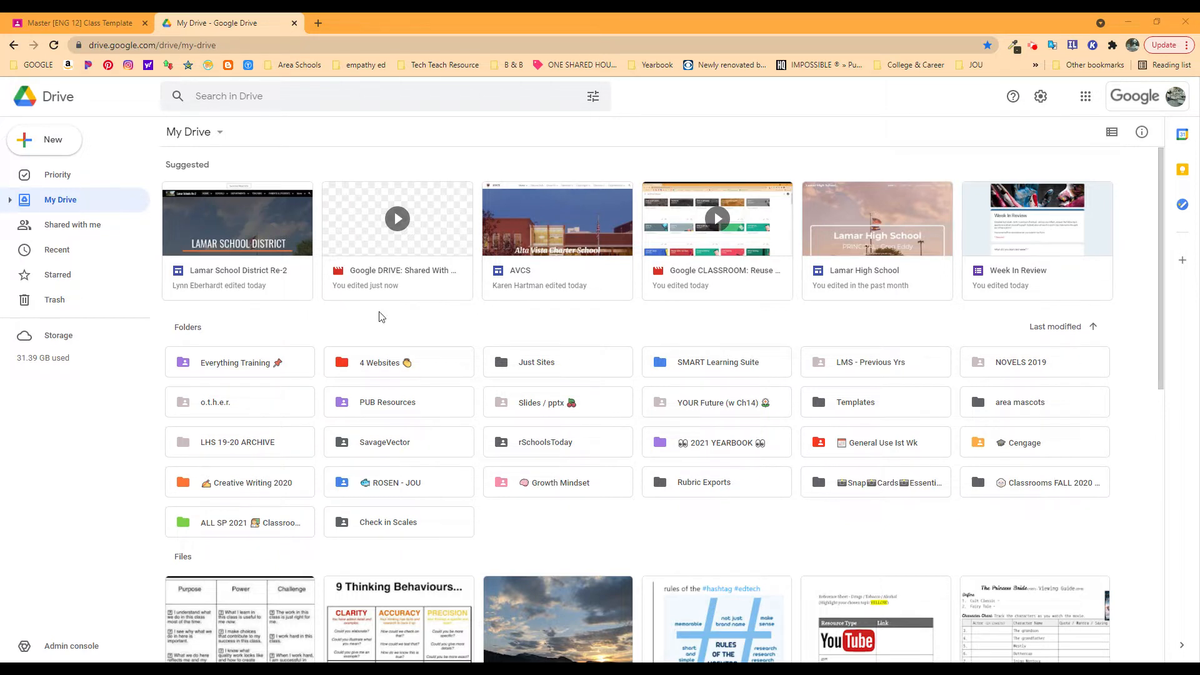
{"action": "mouse_move", "coordinate": [57, 174]}
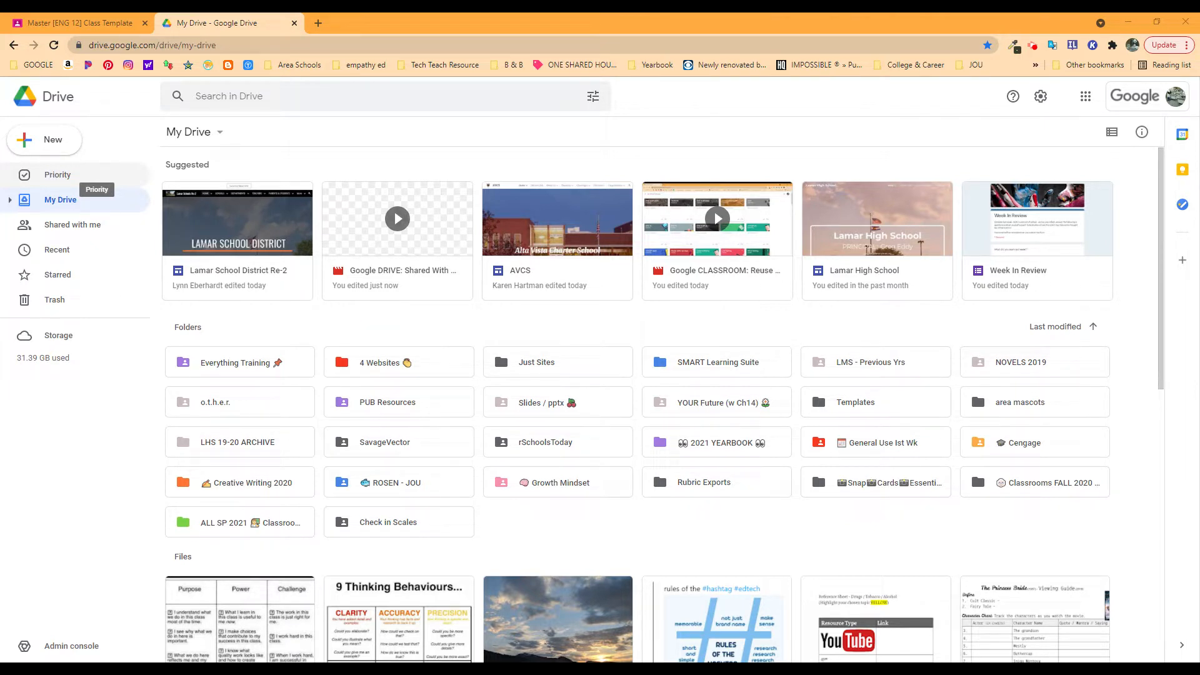
- Browse the Priority page workspaces, detour to My Drive, and land back on Priority
{"action": "left_click", "coordinate": [57, 175]}
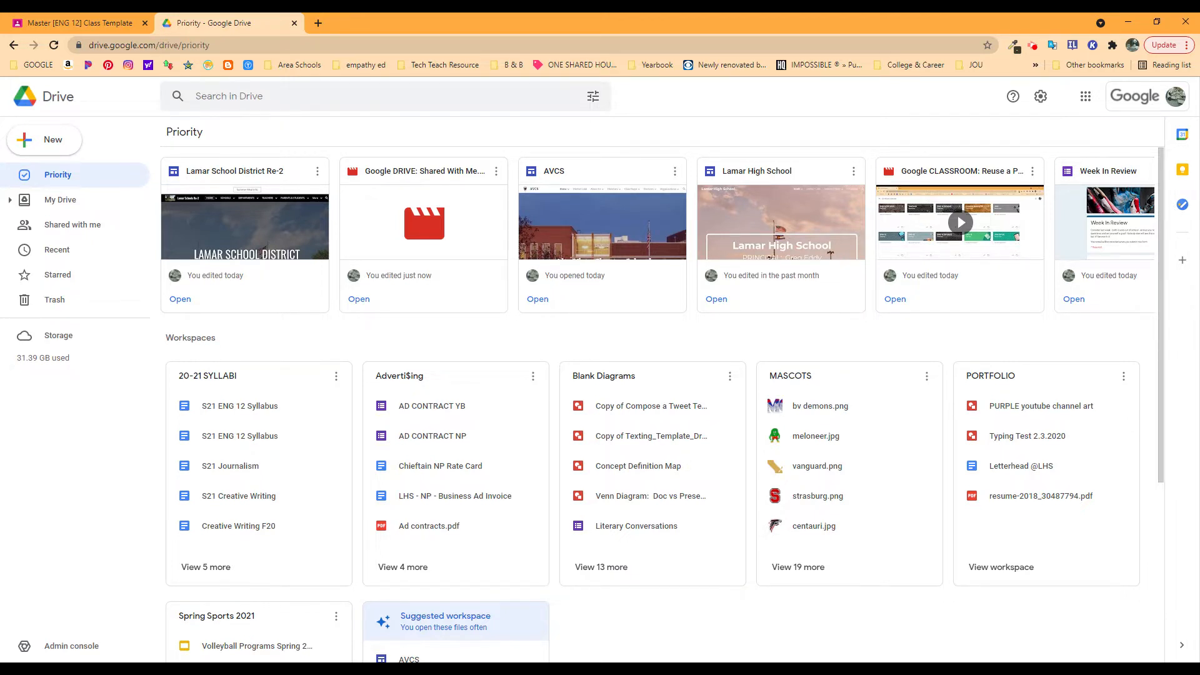
{"action": "mouse_move", "coordinate": [256, 435]}
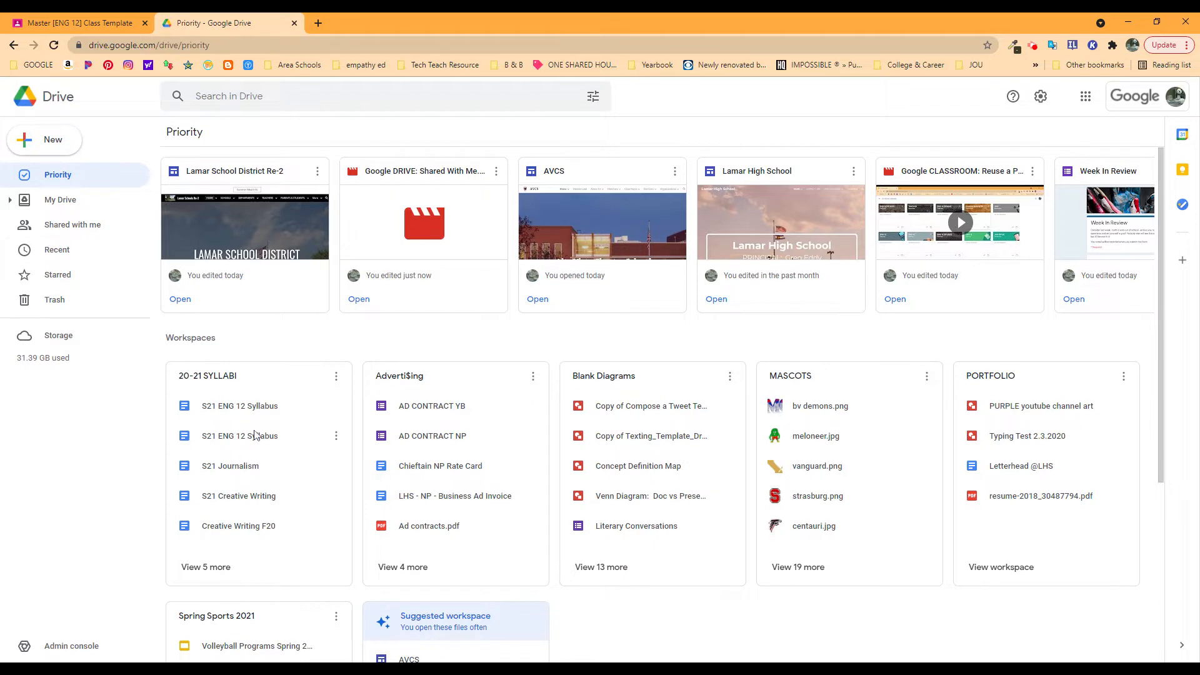
{"action": "scroll", "scroll_direction": "down", "scroll_amount": 3}
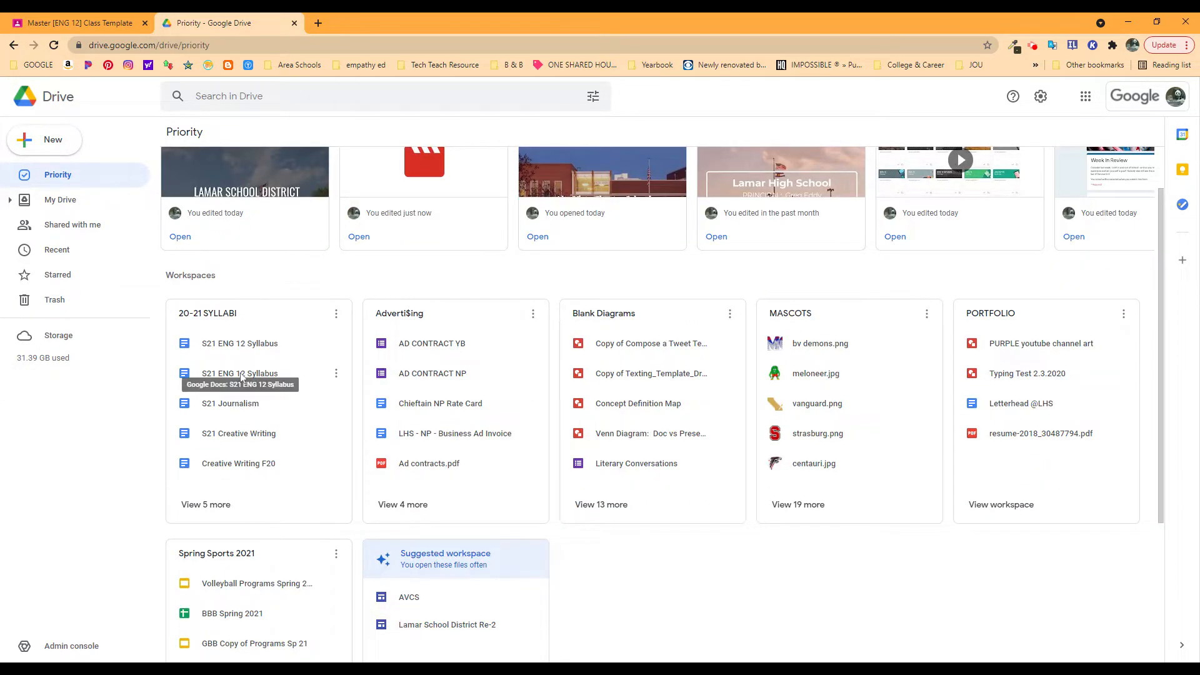
{"action": "left_click", "coordinate": [60, 200]}
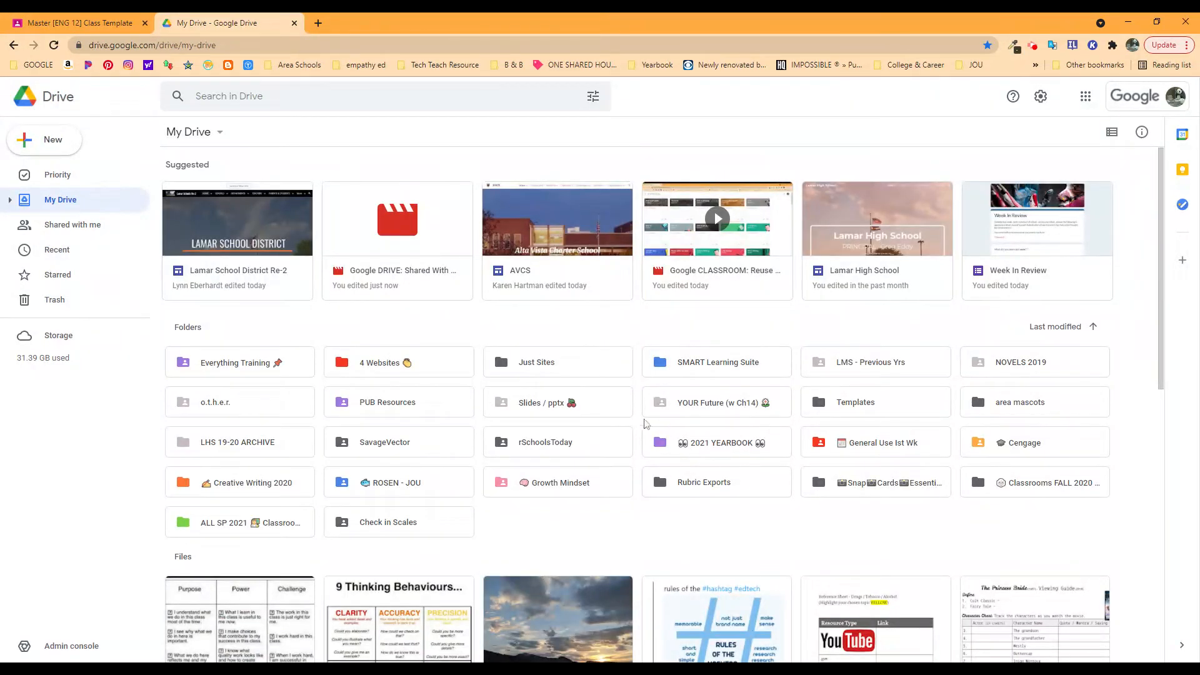
{"action": "left_click", "coordinate": [57, 175]}
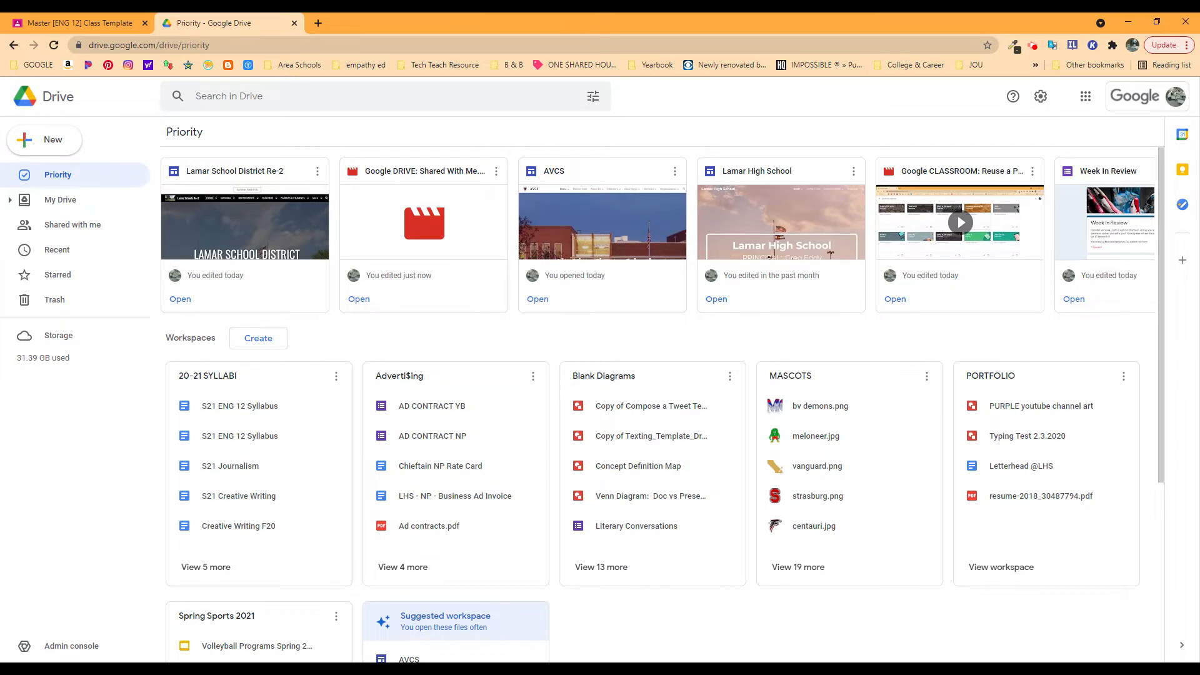
{"action": "mouse_move", "coordinate": [398, 430]}
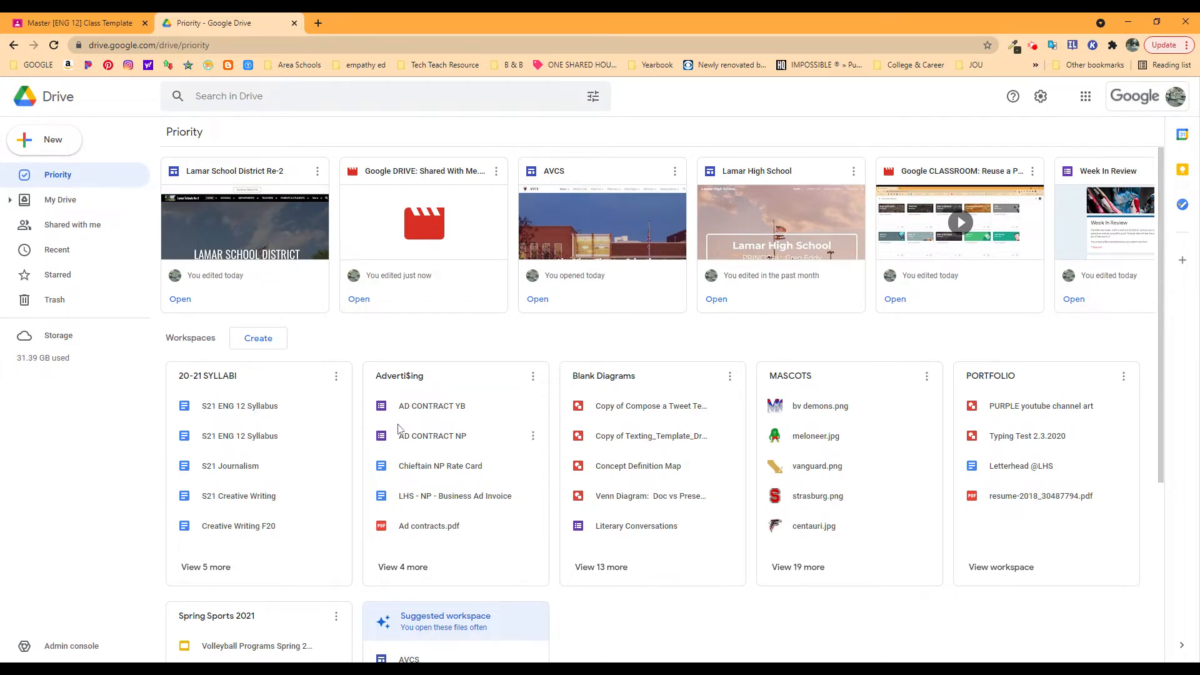
- Dismiss the suggested AVCS / Lamar School District workspace card, leaving the six saved workspaces
{"action": "scroll", "scroll_direction": "down", "scroll_amount": 3}
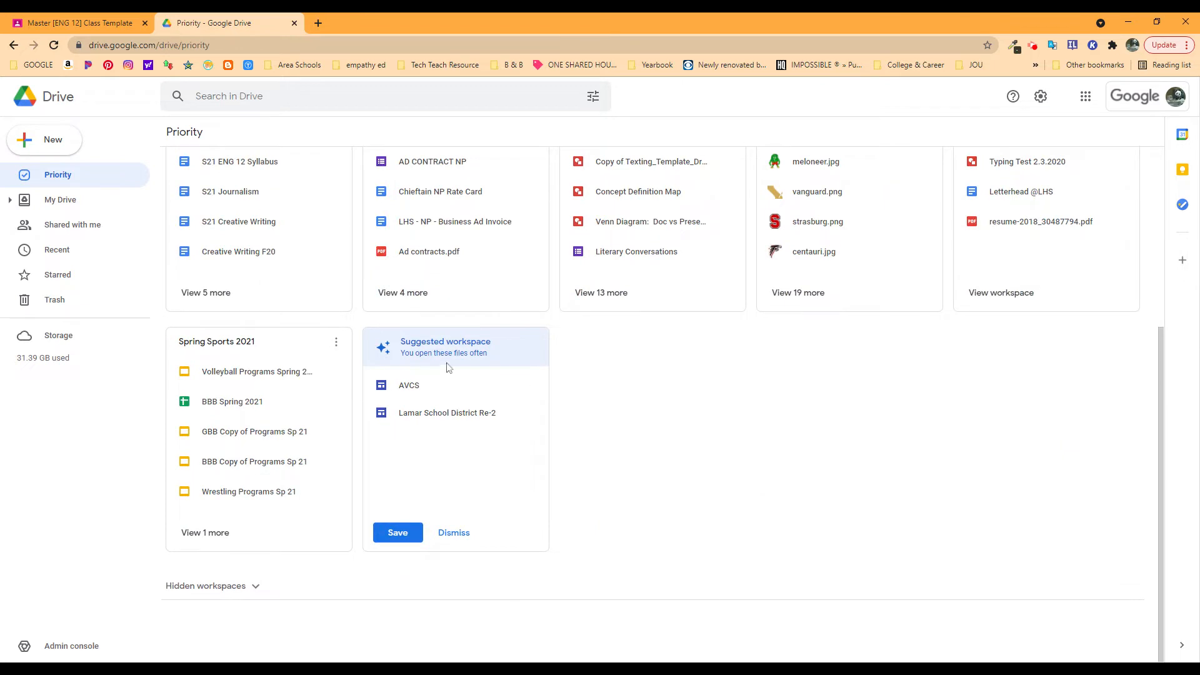
{"action": "mouse_move", "coordinate": [460, 391]}
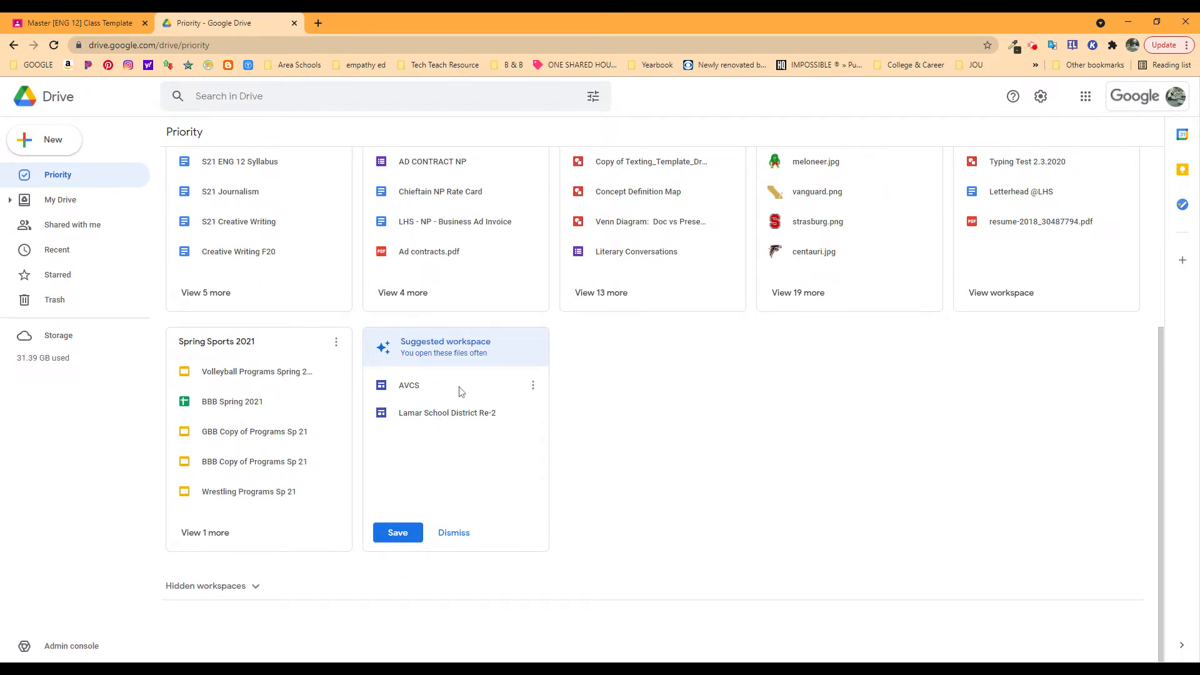
{"action": "mouse_move", "coordinate": [419, 426]}
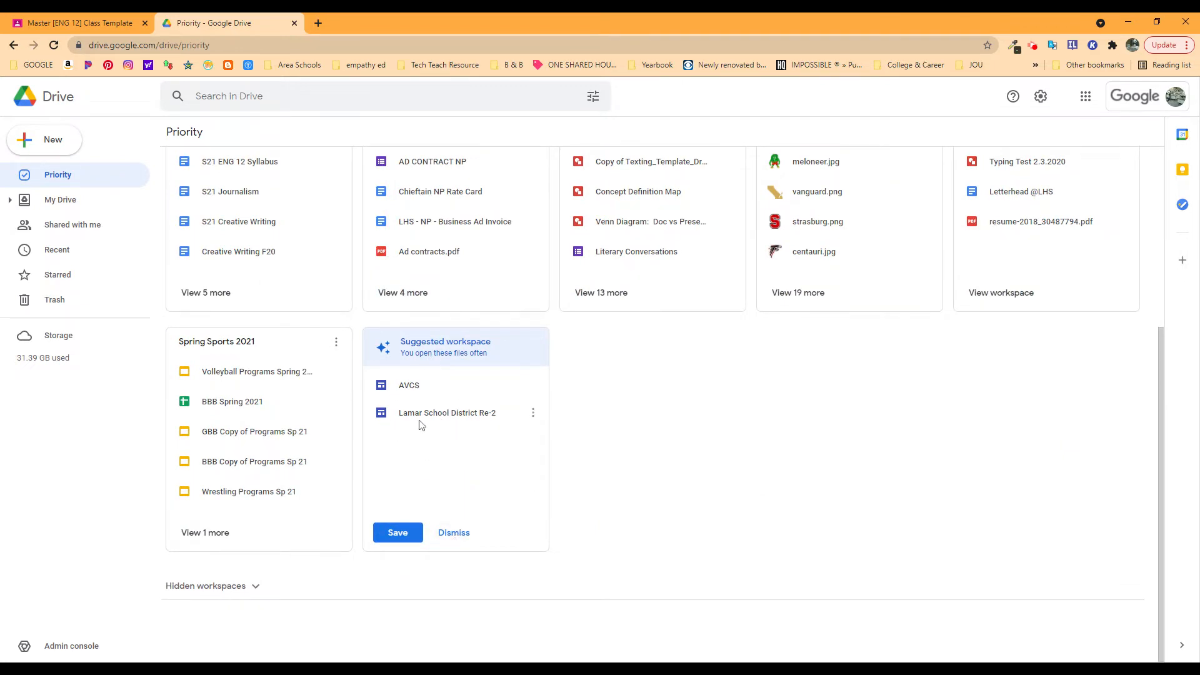
{"action": "mouse_move", "coordinate": [453, 532]}
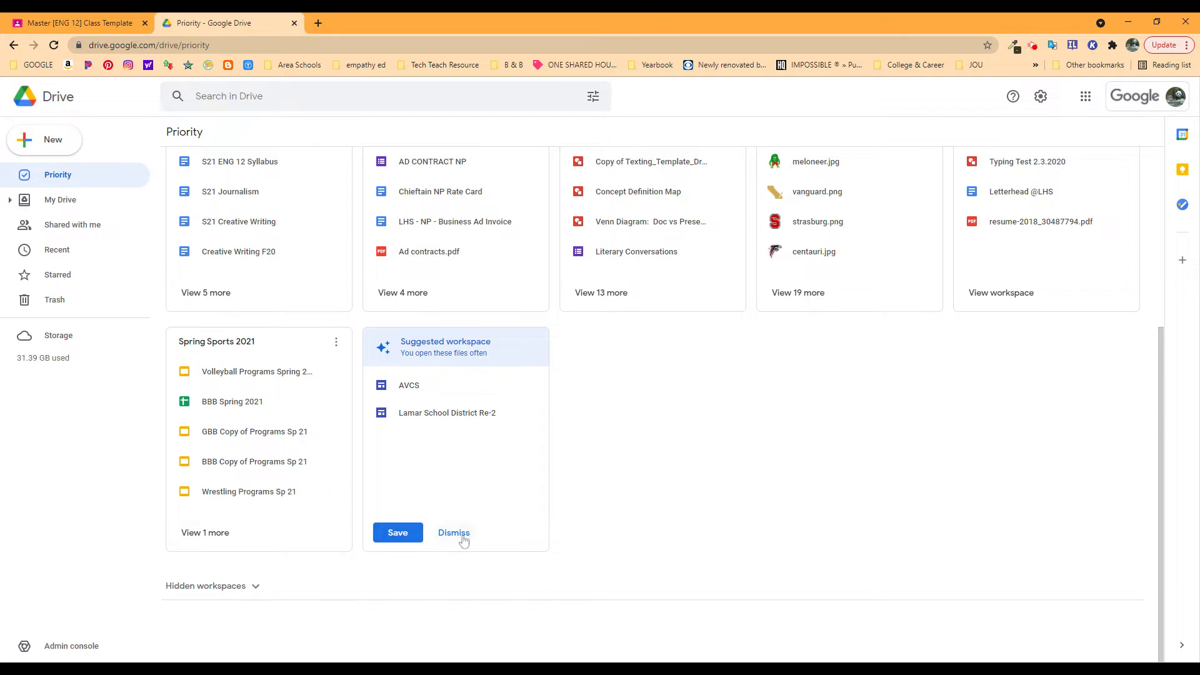
{"action": "left_click", "coordinate": [453, 533]}
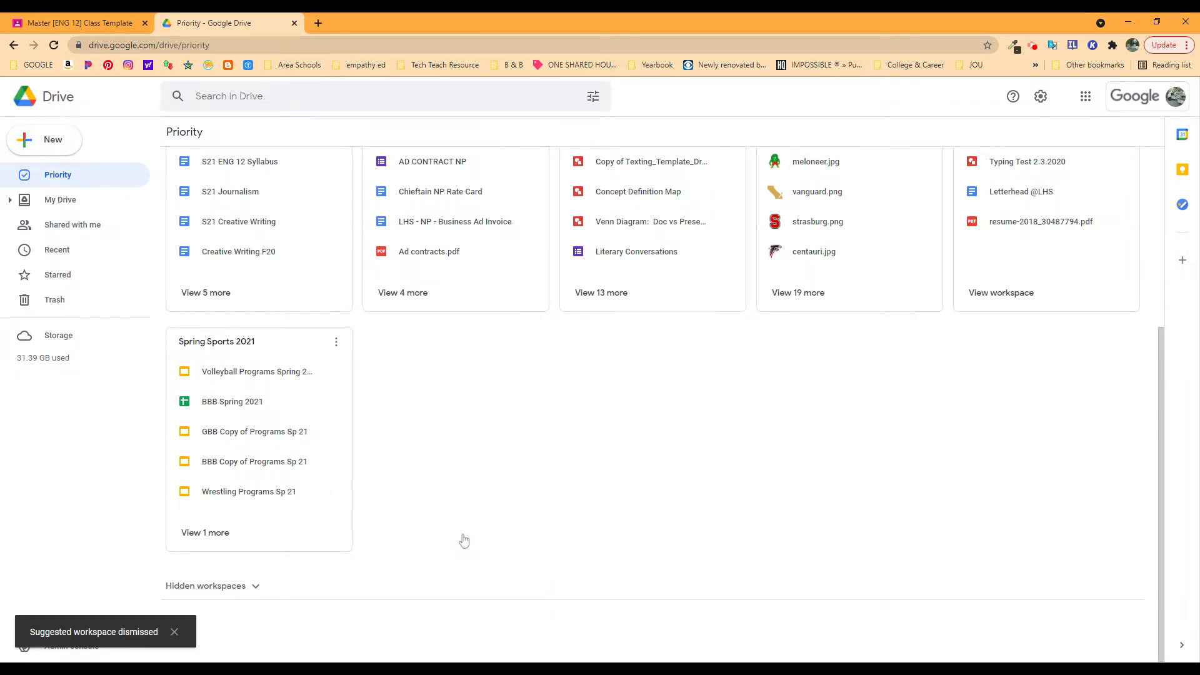
{"action": "scroll", "scroll_direction": "up", "scroll_amount": 3}
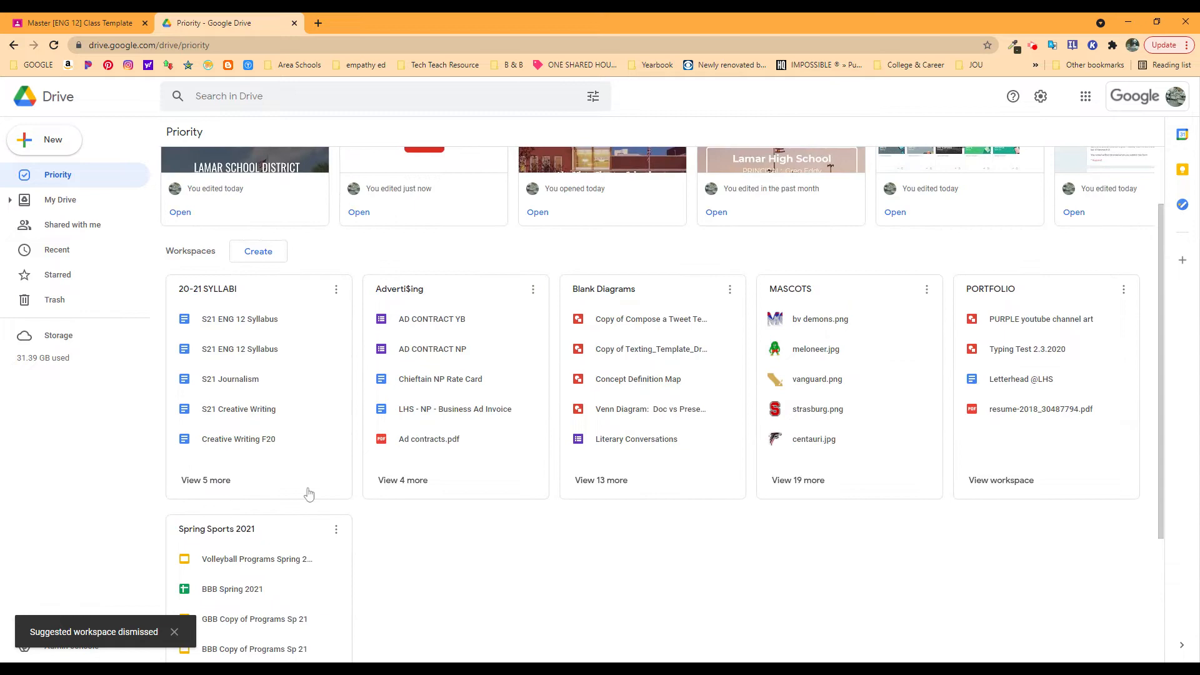
{"action": "scroll", "scroll_direction": "up", "scroll_amount": 3}
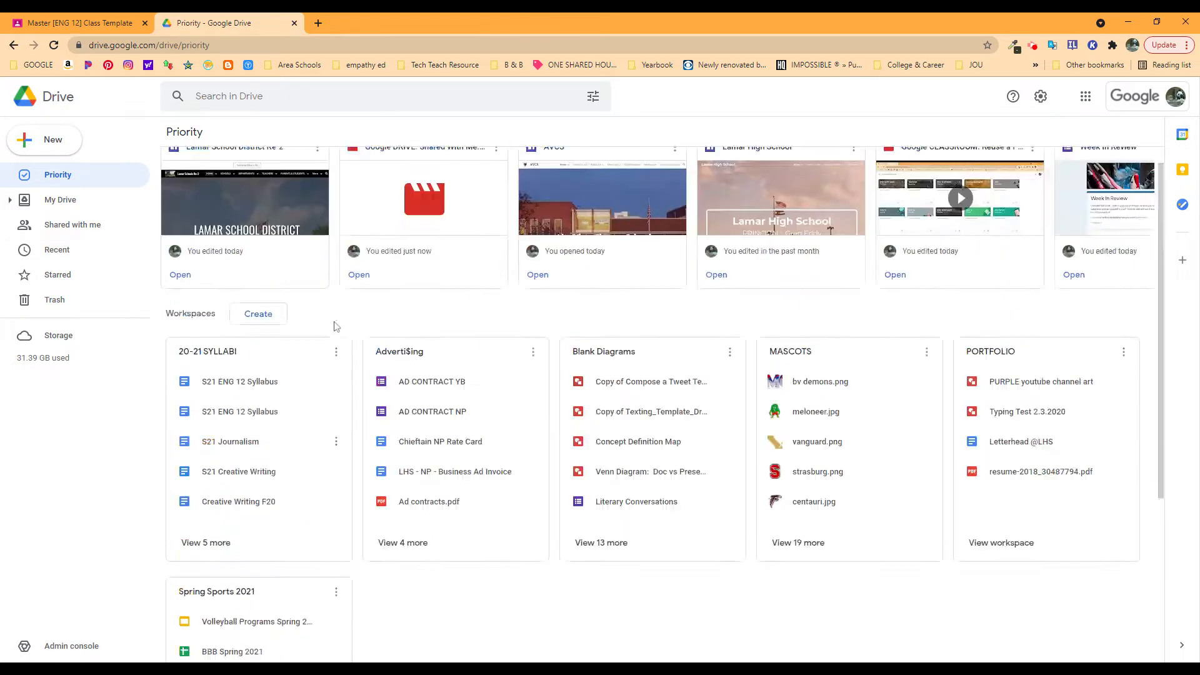
- Create a new empty workspace named 'demo' from the Workspaces section
{"action": "left_click", "coordinate": [259, 314]}
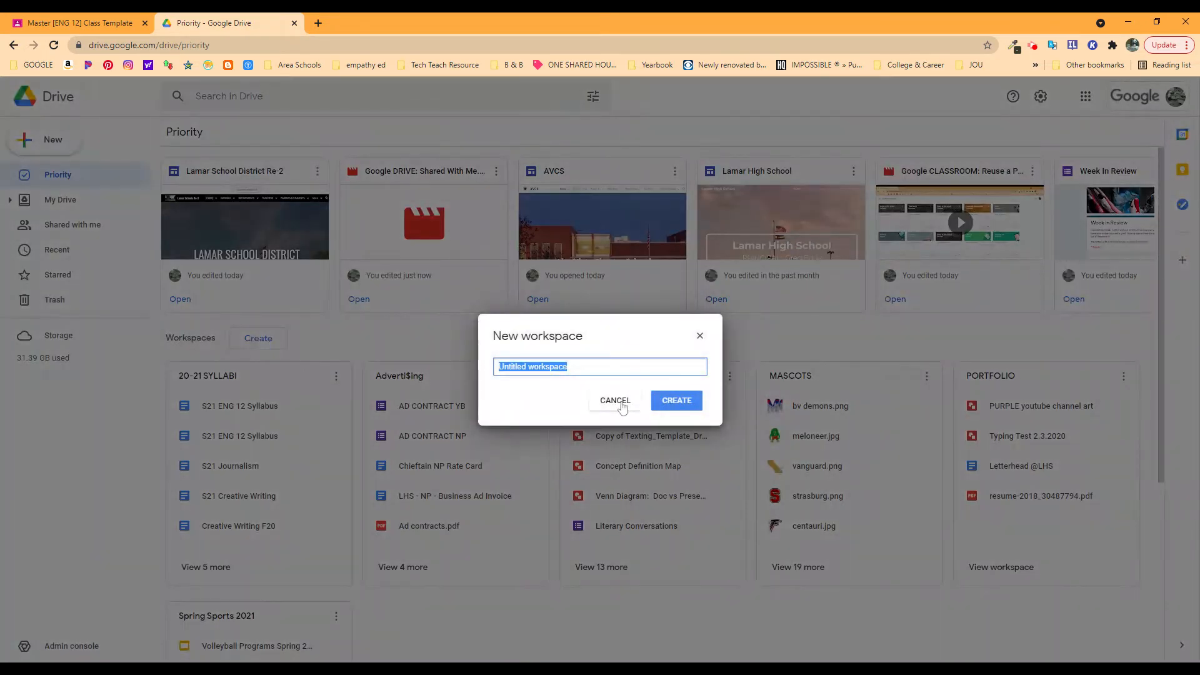
{"action": "type", "text": "0"}
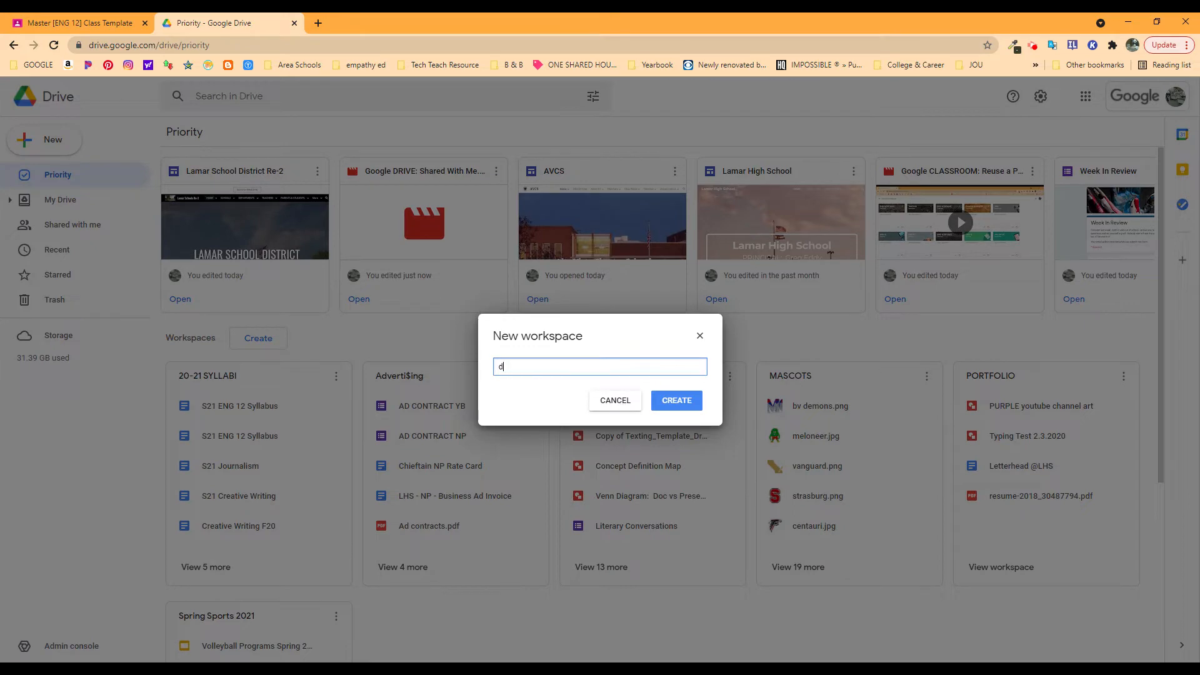
{"action": "left_click", "coordinate": [676, 400]}
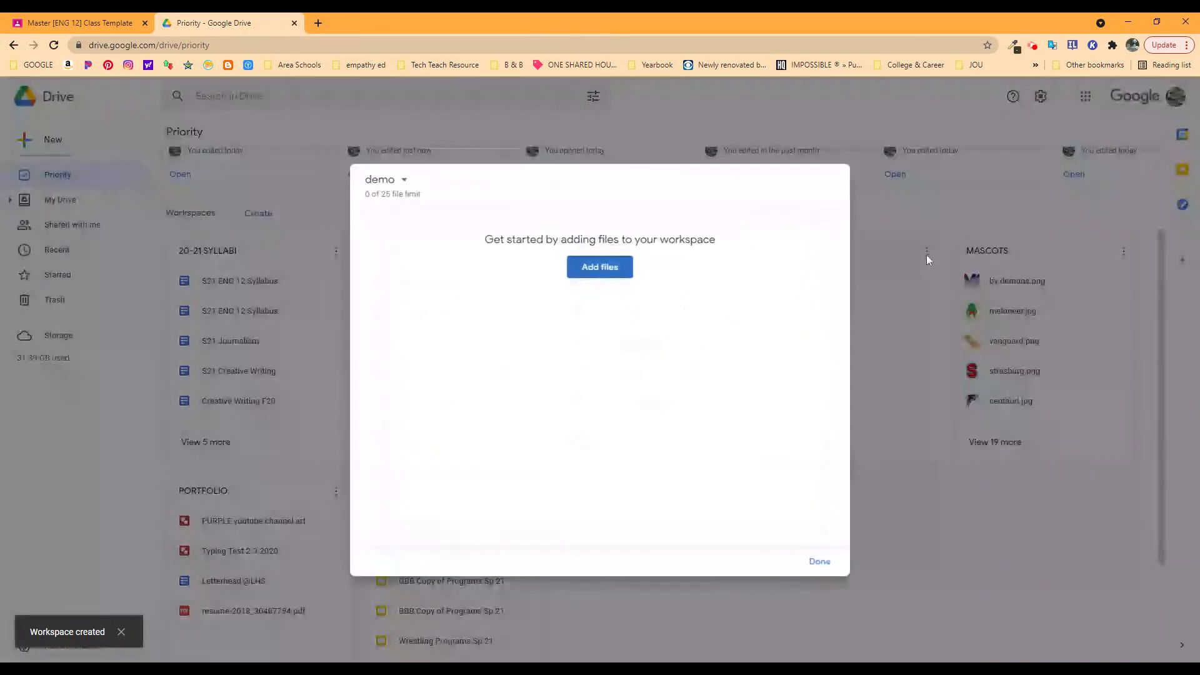
{"action": "mouse_move", "coordinate": [600, 267]}
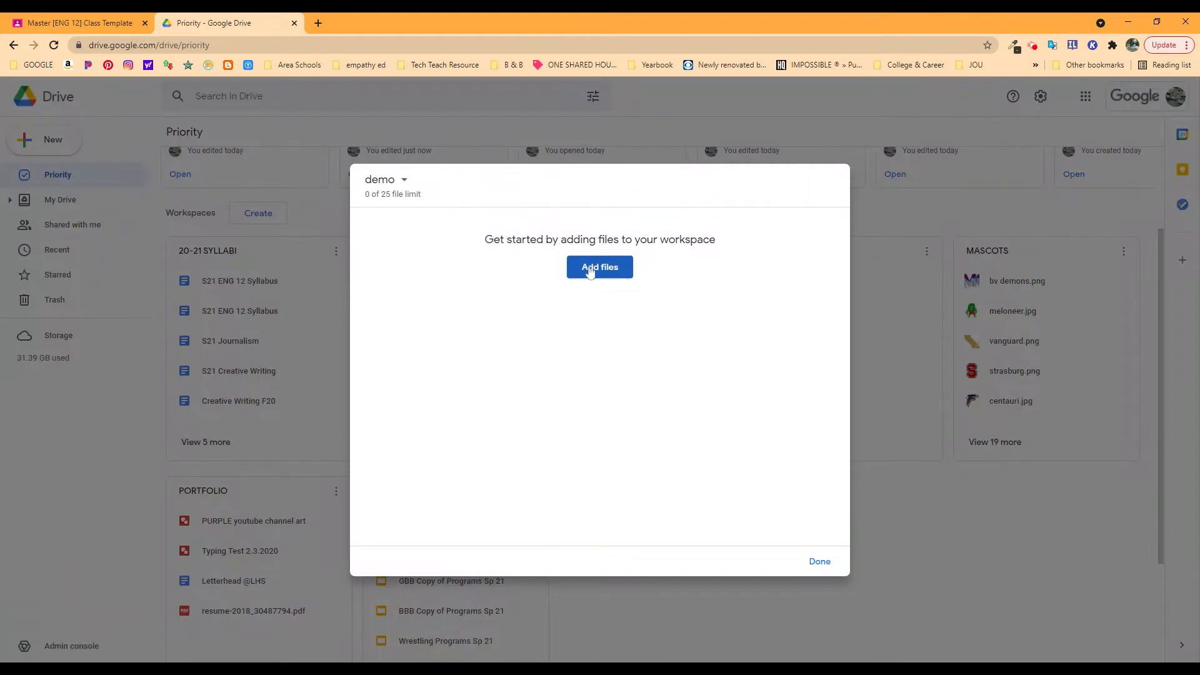
{"action": "left_click", "coordinate": [600, 267]}
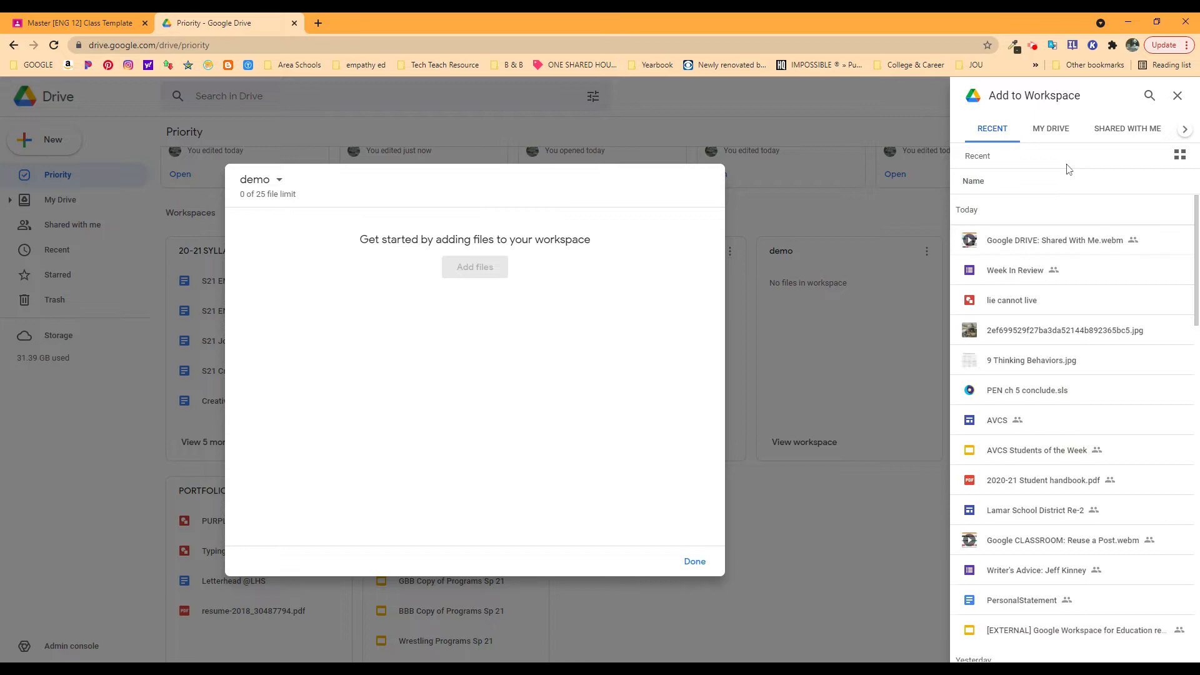
{"action": "mouse_move", "coordinate": [1040, 365]}
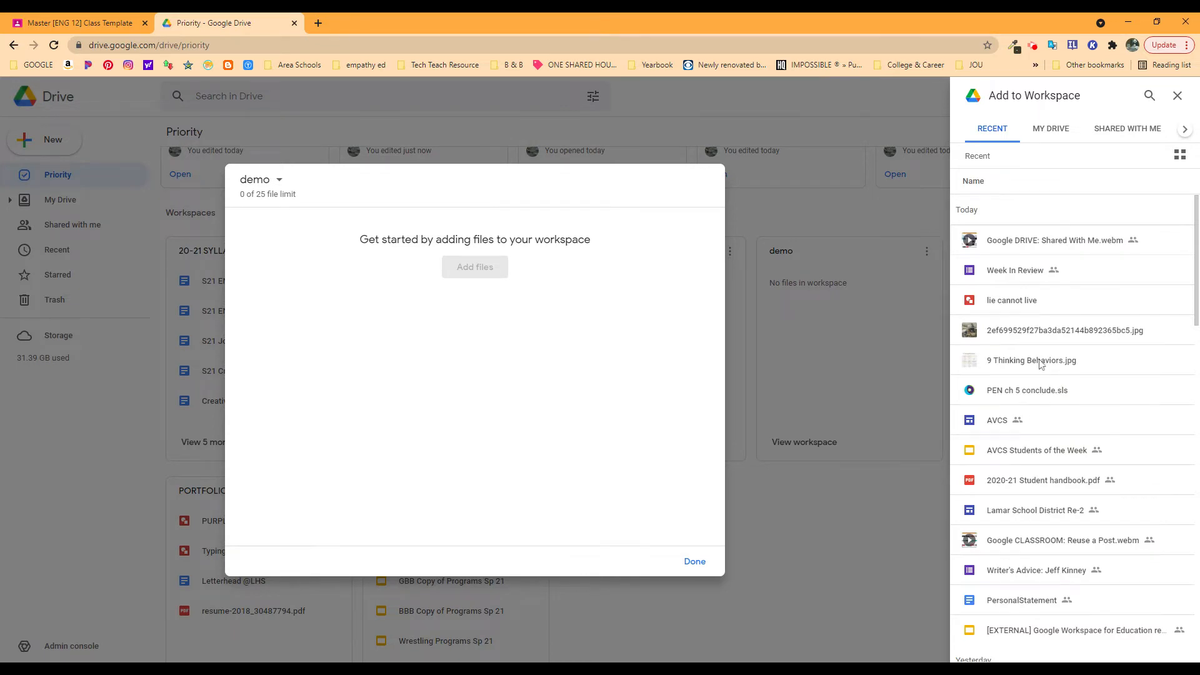
{"action": "mouse_move", "coordinate": [1050, 411]}
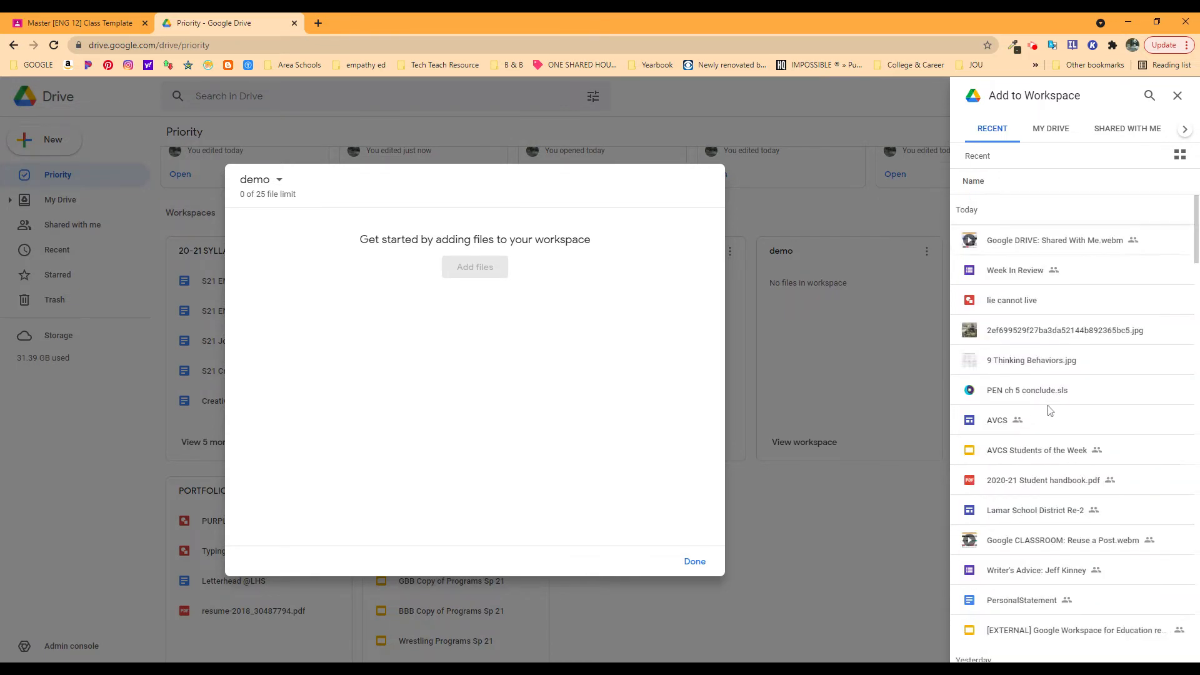
{"action": "mouse_move", "coordinate": [1050, 127]}
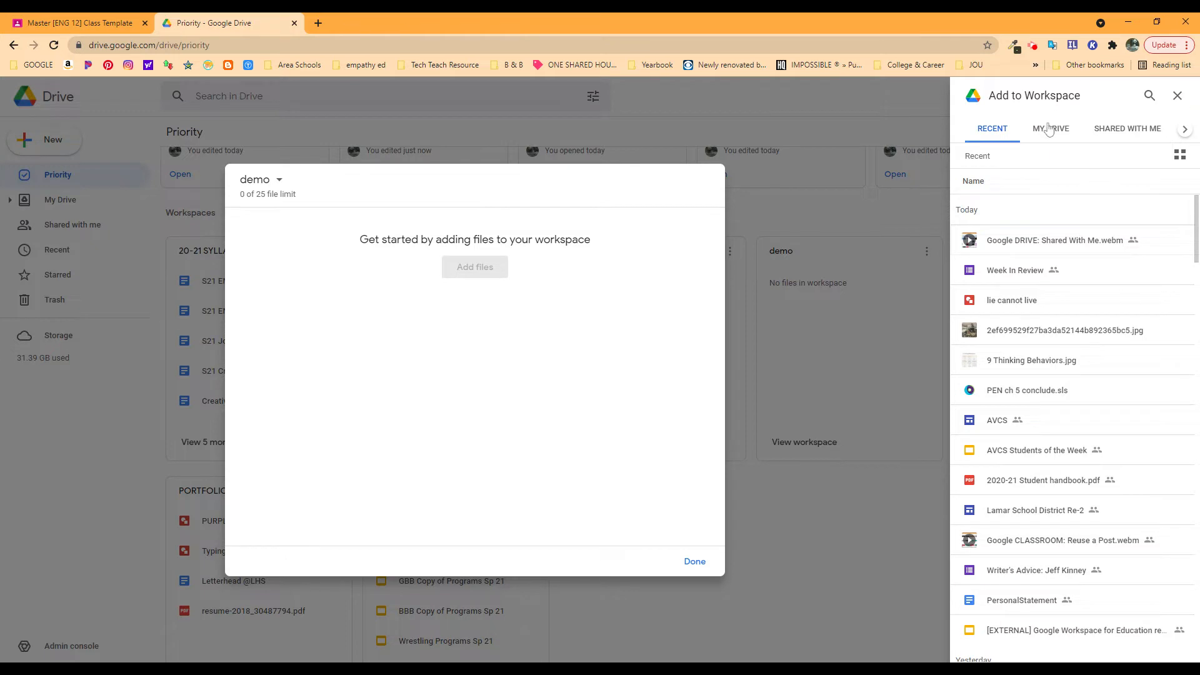
{"action": "left_click", "coordinate": [1051, 128]}
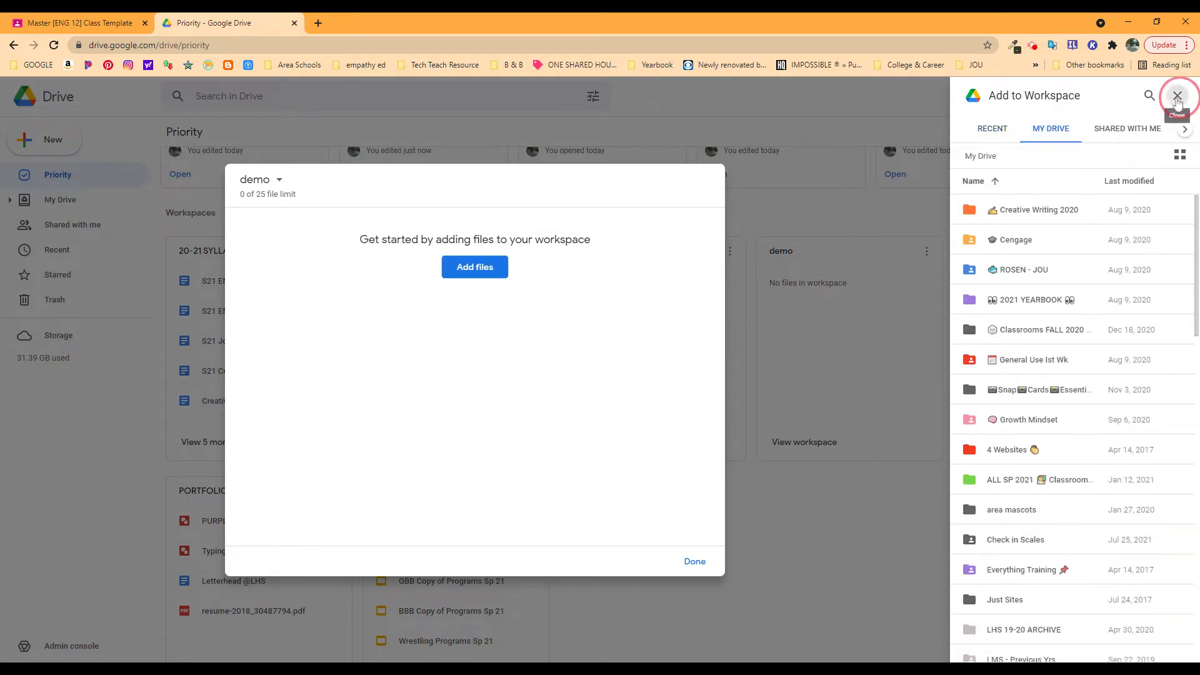
{"action": "left_click", "coordinate": [1178, 95]}
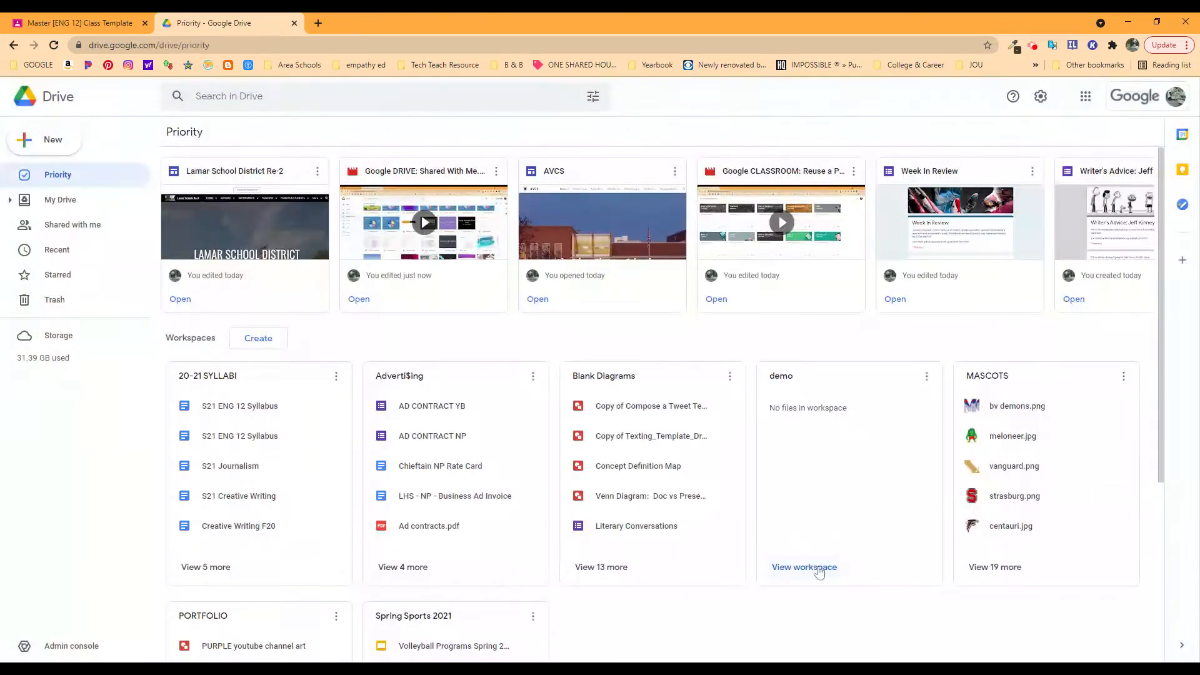
{"action": "mouse_move", "coordinate": [1004, 405]}
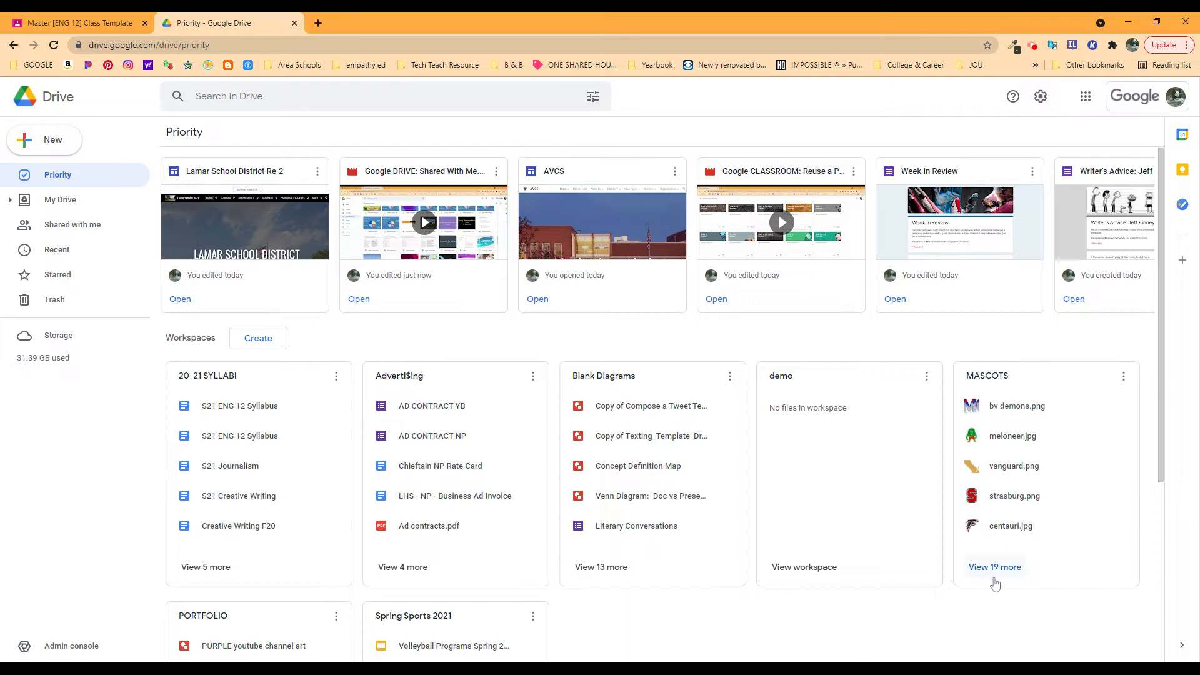
{"action": "left_click", "coordinate": [996, 566]}
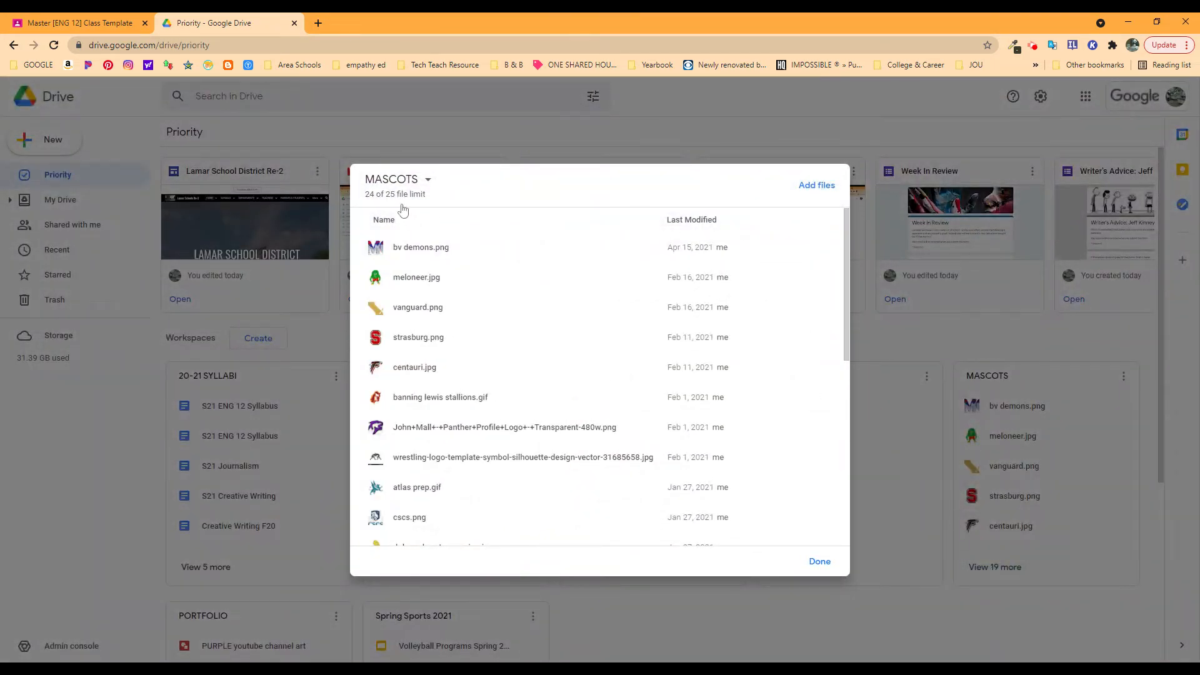
{"action": "mouse_move", "coordinate": [403, 204]}
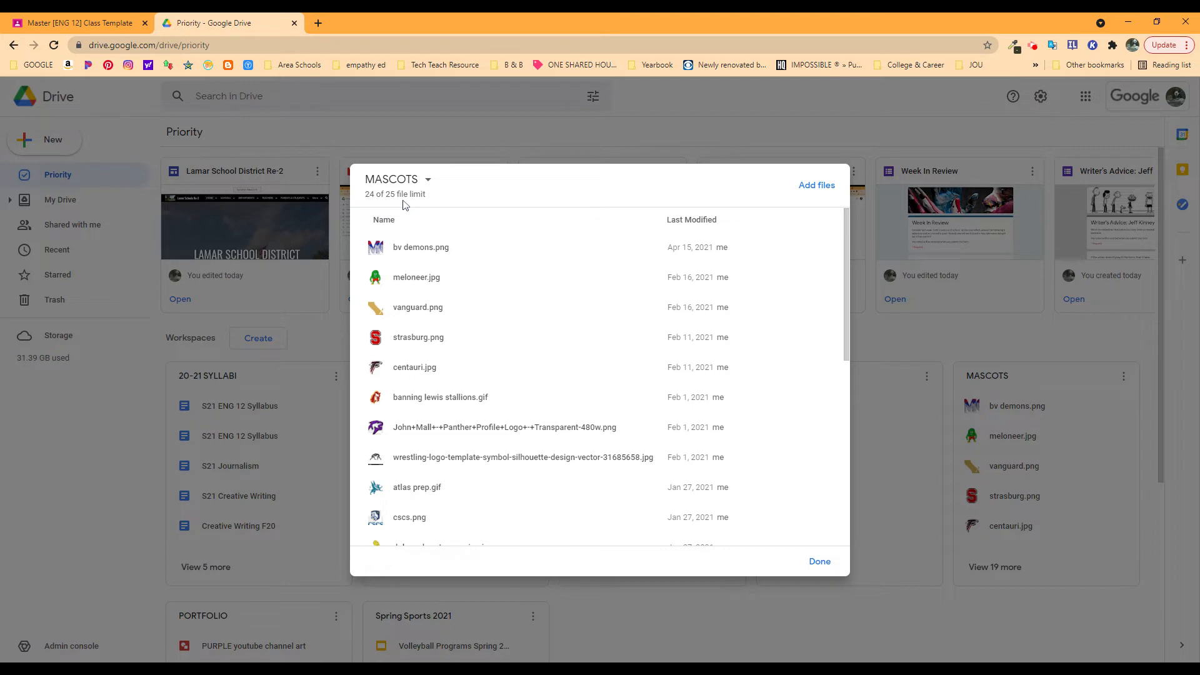
{"action": "mouse_move", "coordinate": [412, 293]}
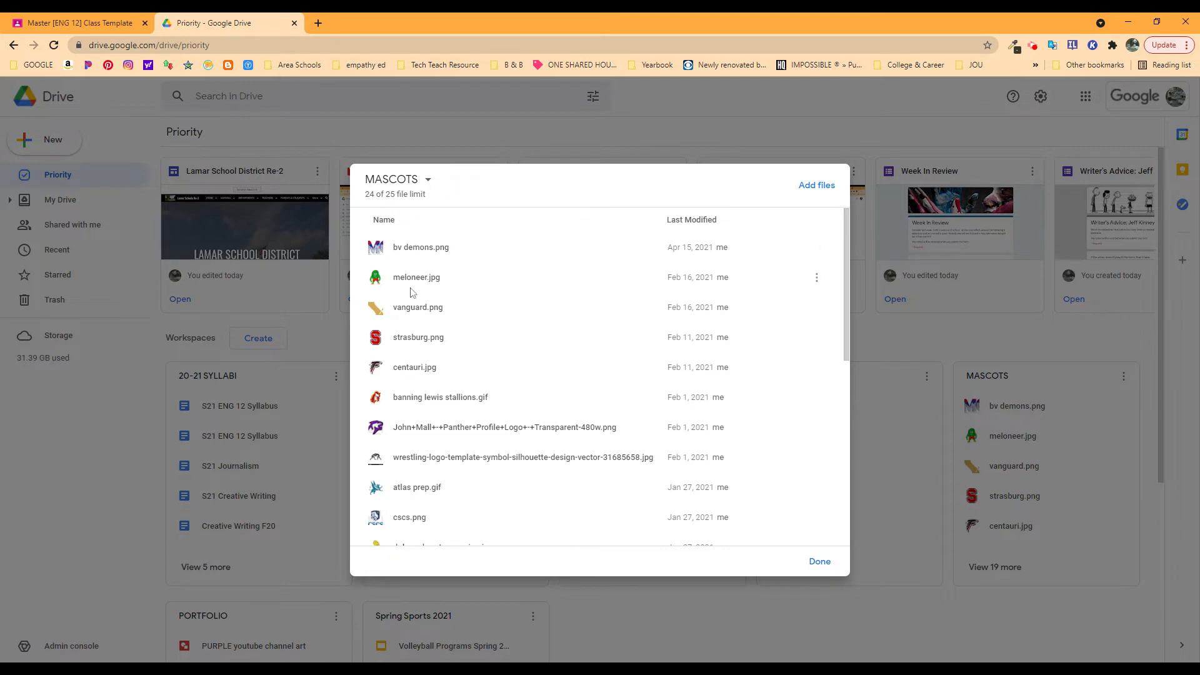
{"action": "scroll", "scroll_direction": "down", "scroll_amount": 3}
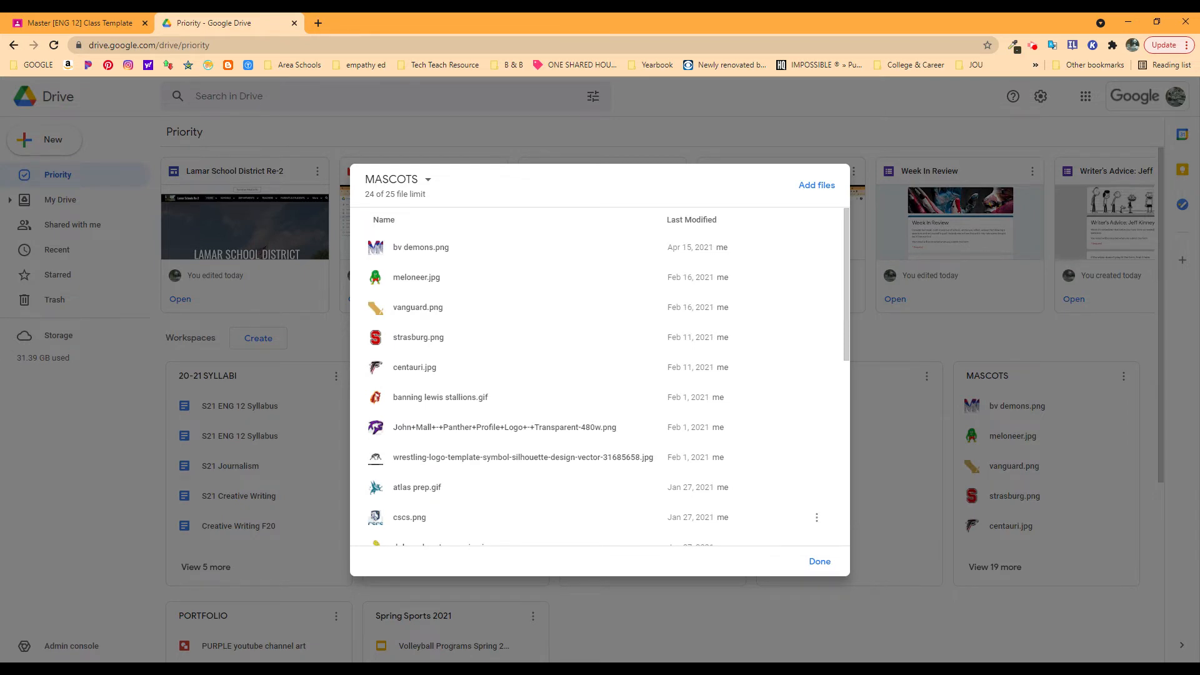
{"action": "mouse_move", "coordinate": [563, 463]}
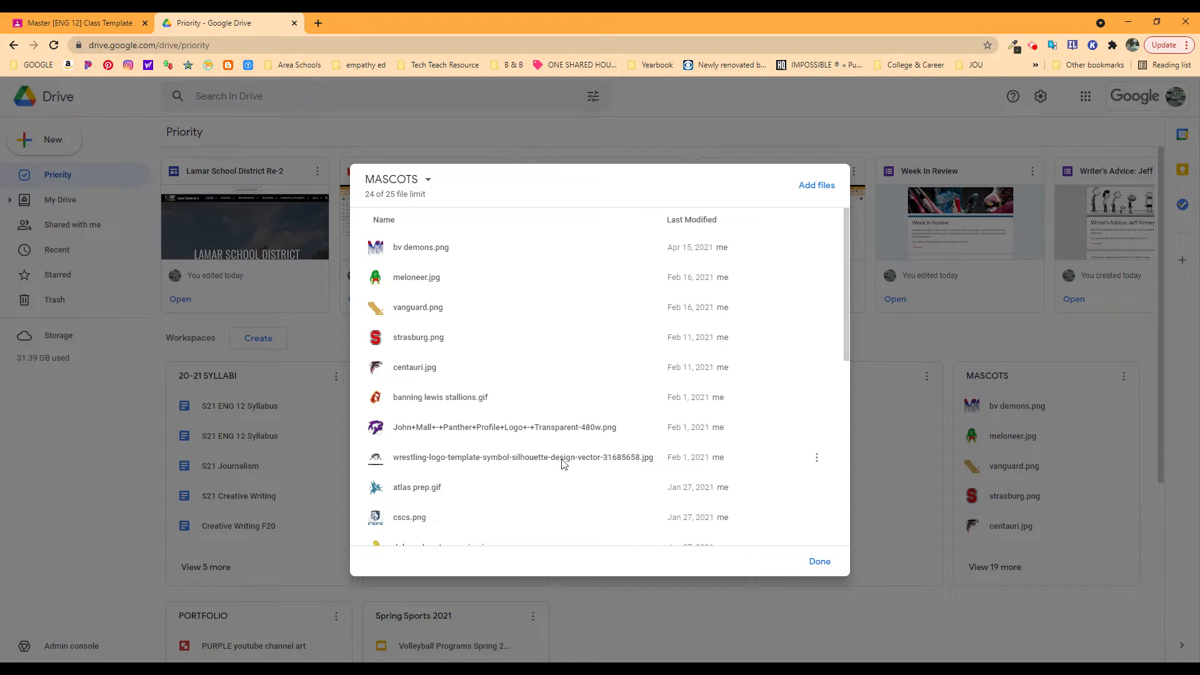
{"action": "left_click", "coordinate": [818, 561]}
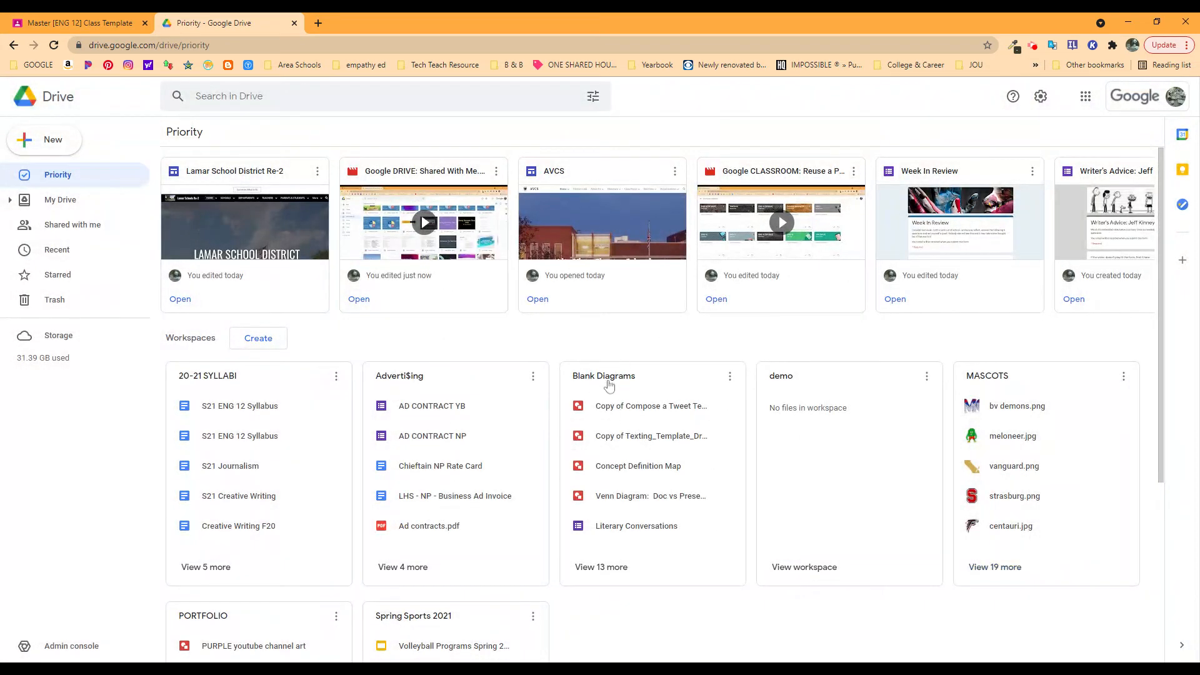
- Expand the Blank Diagrams card to its full 18-file list and review it
{"action": "left_click", "coordinate": [601, 567]}
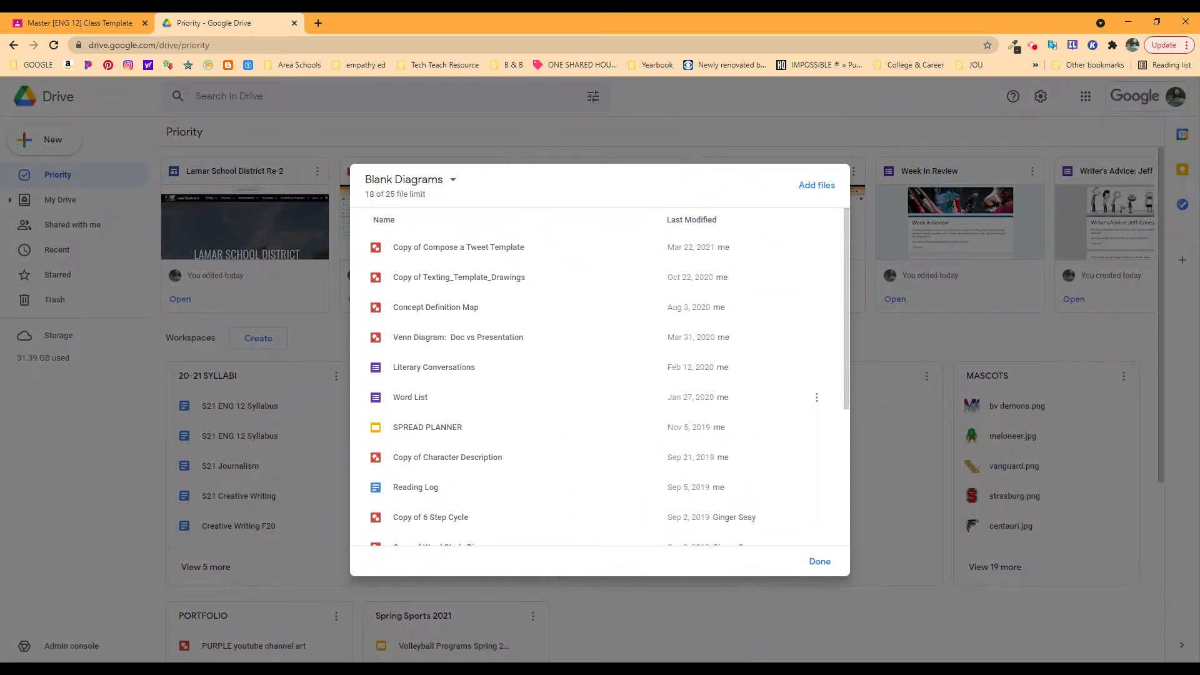
{"action": "scroll", "scroll_direction": "down", "scroll_amount": 3}
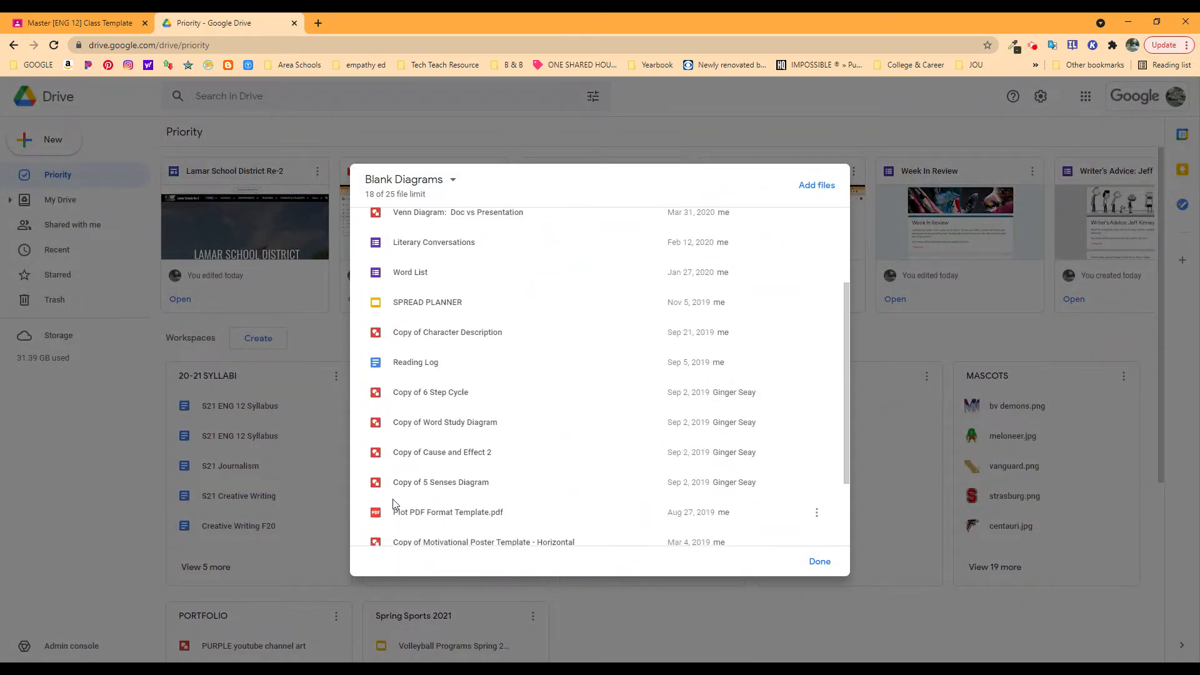
{"action": "scroll", "scroll_direction": "down", "scroll_amount": 3}
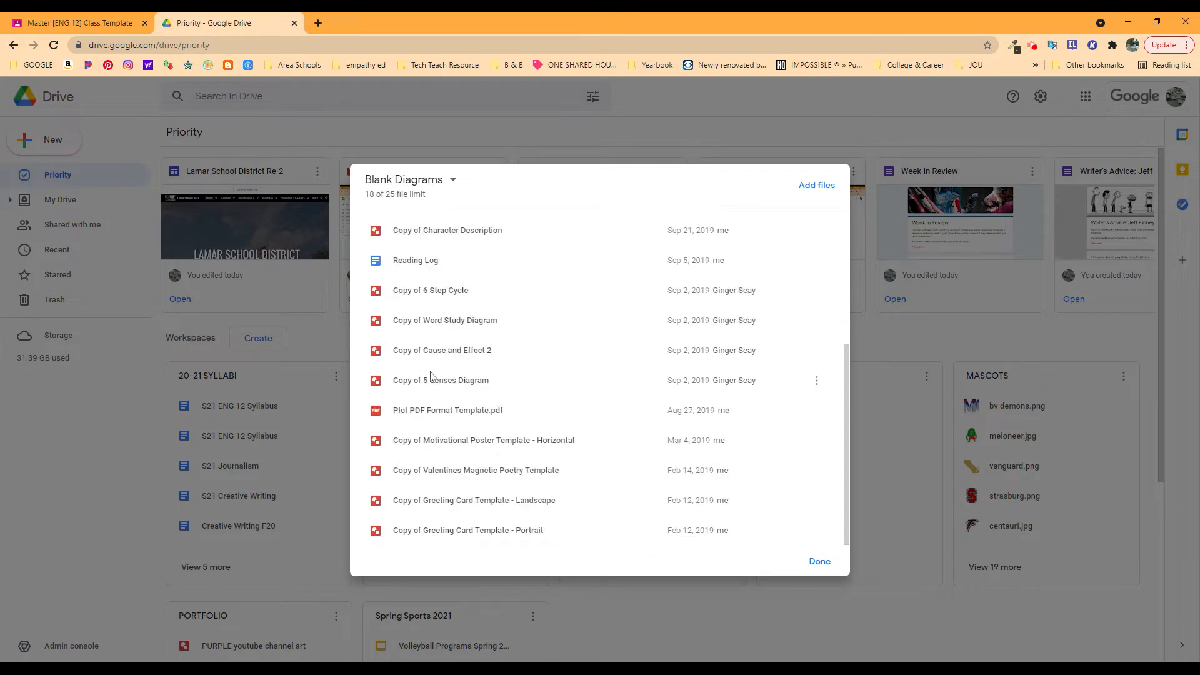
{"action": "mouse_move", "coordinate": [439, 429]}
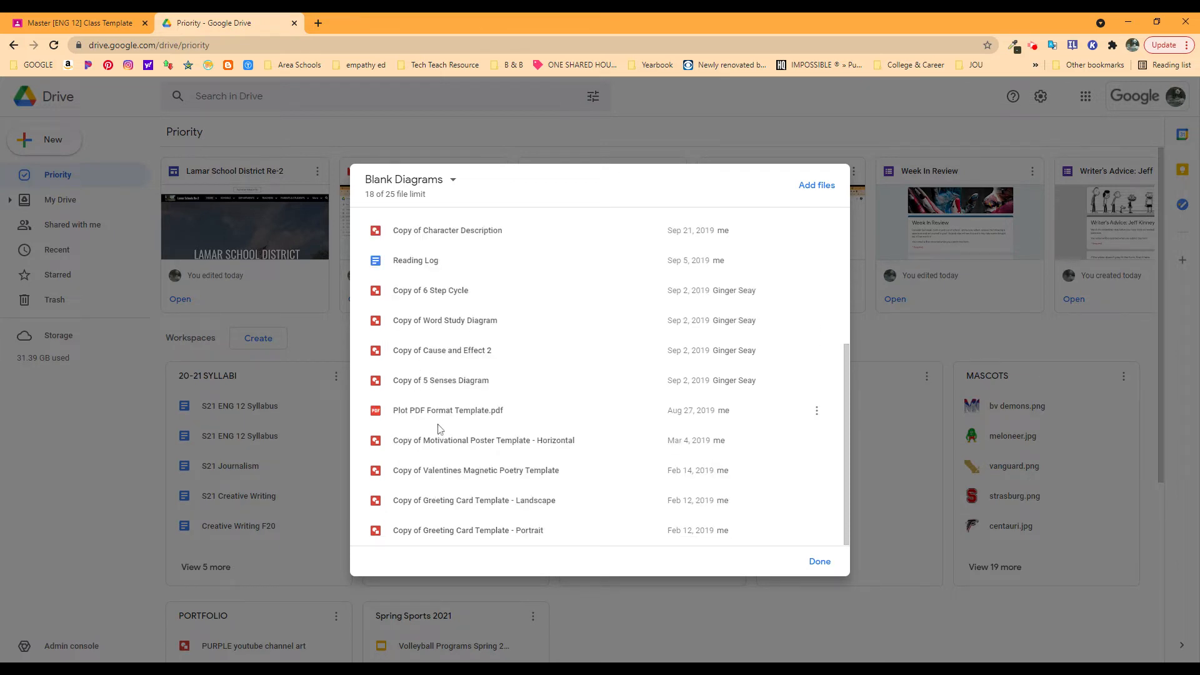
{"action": "mouse_move", "coordinate": [475, 410]}
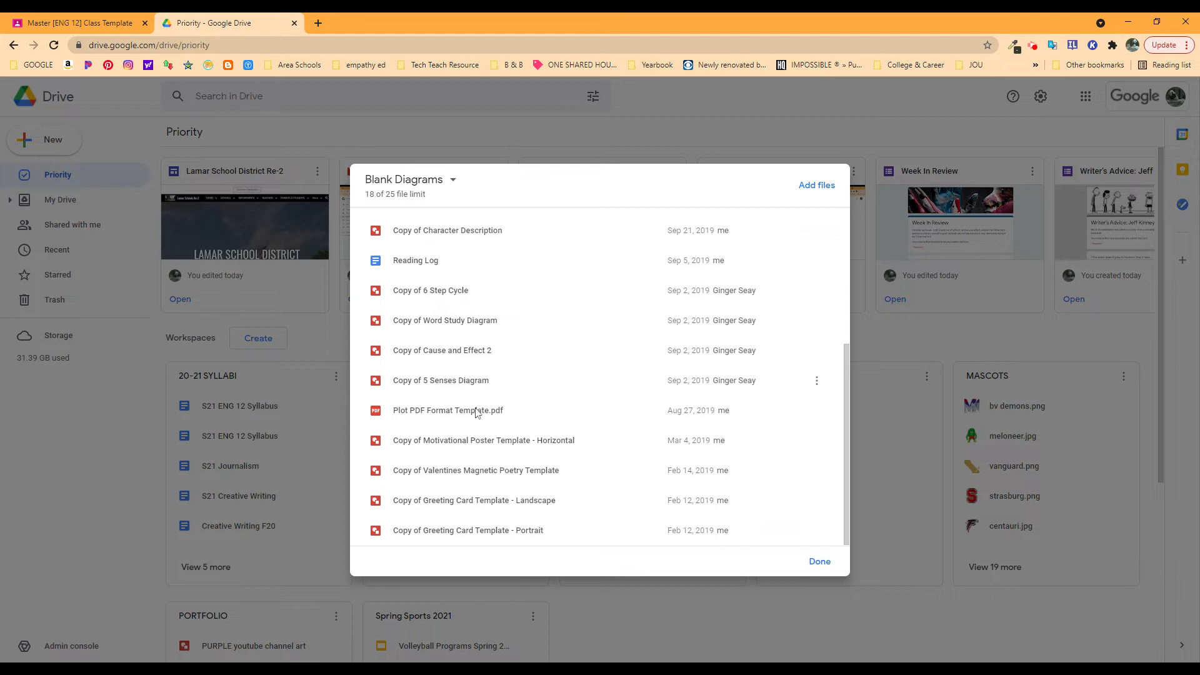
{"action": "mouse_move", "coordinate": [419, 403]}
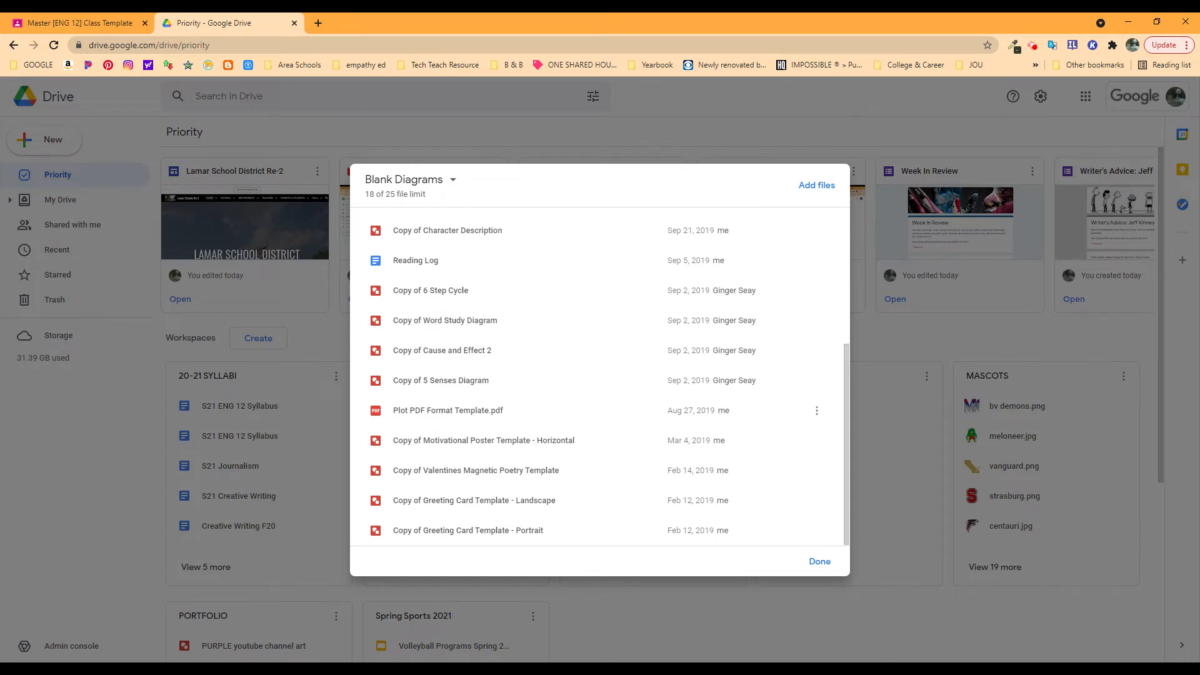
{"action": "mouse_move", "coordinate": [555, 519]}
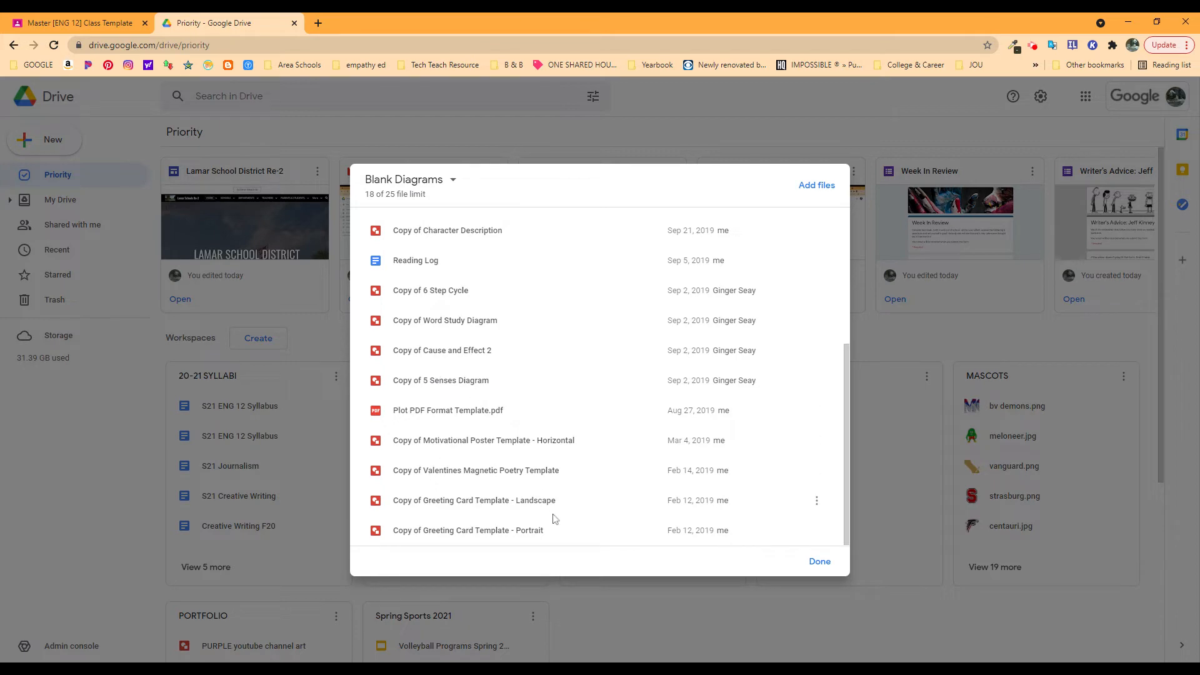
{"action": "mouse_move", "coordinate": [763, 265]}
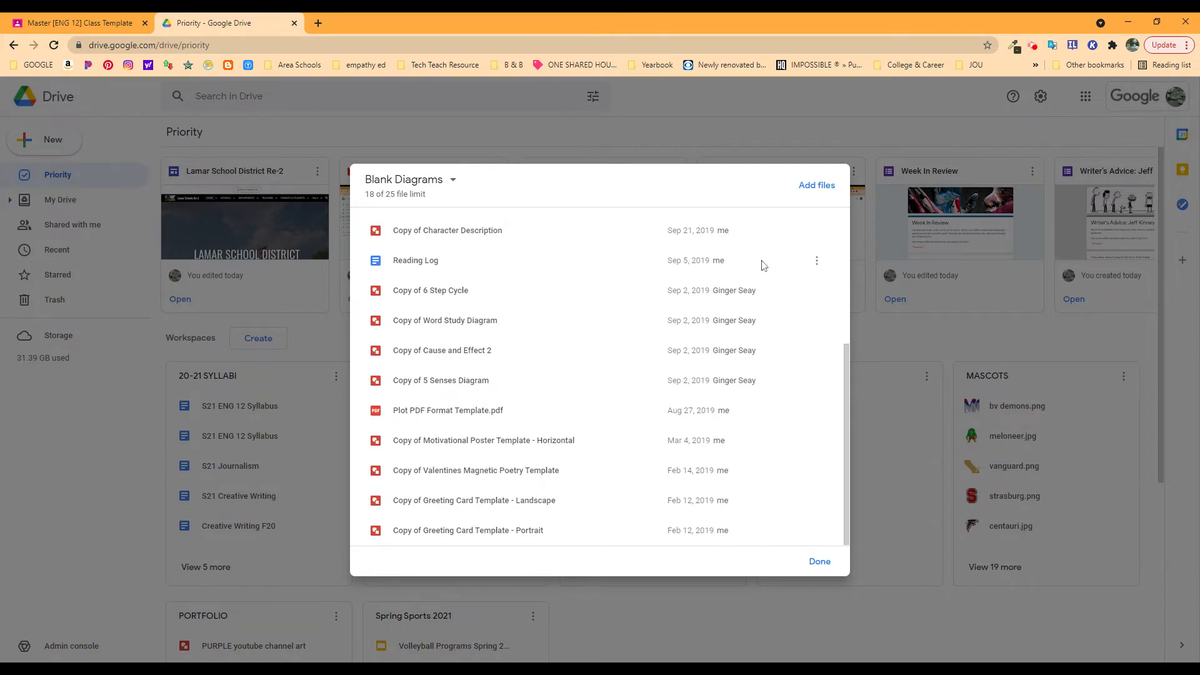
- Close the Blank Diagrams full file list with Done
{"action": "left_click", "coordinate": [819, 562]}
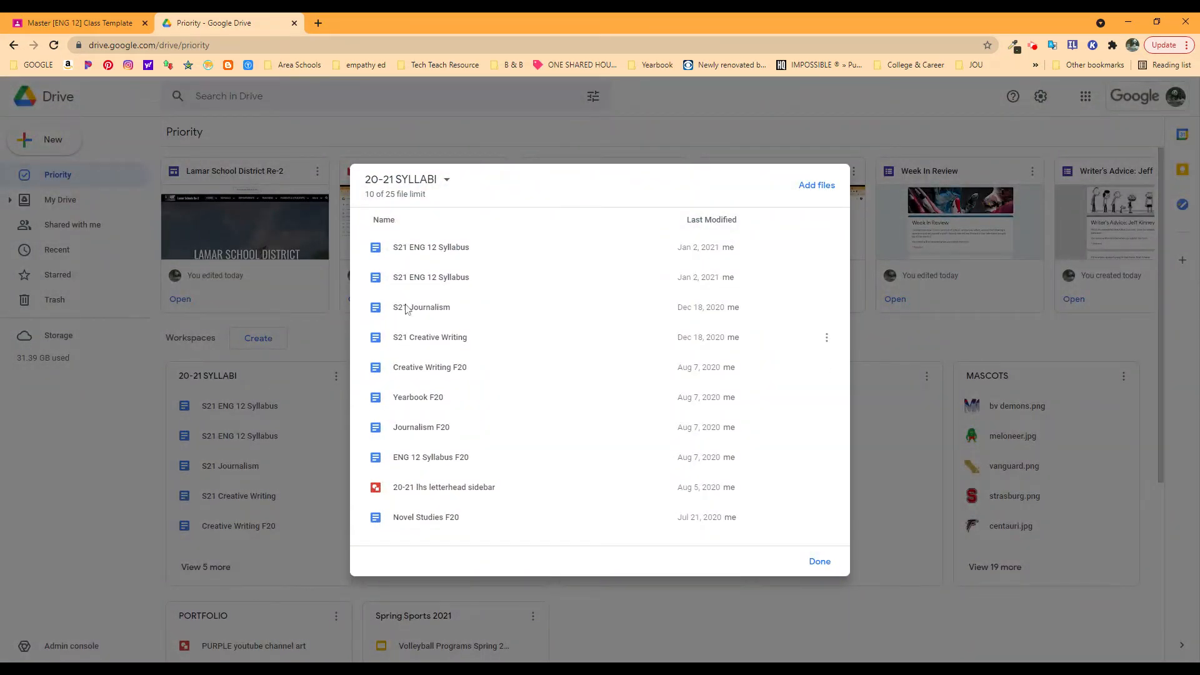
{"action": "mouse_move", "coordinate": [431, 277]}
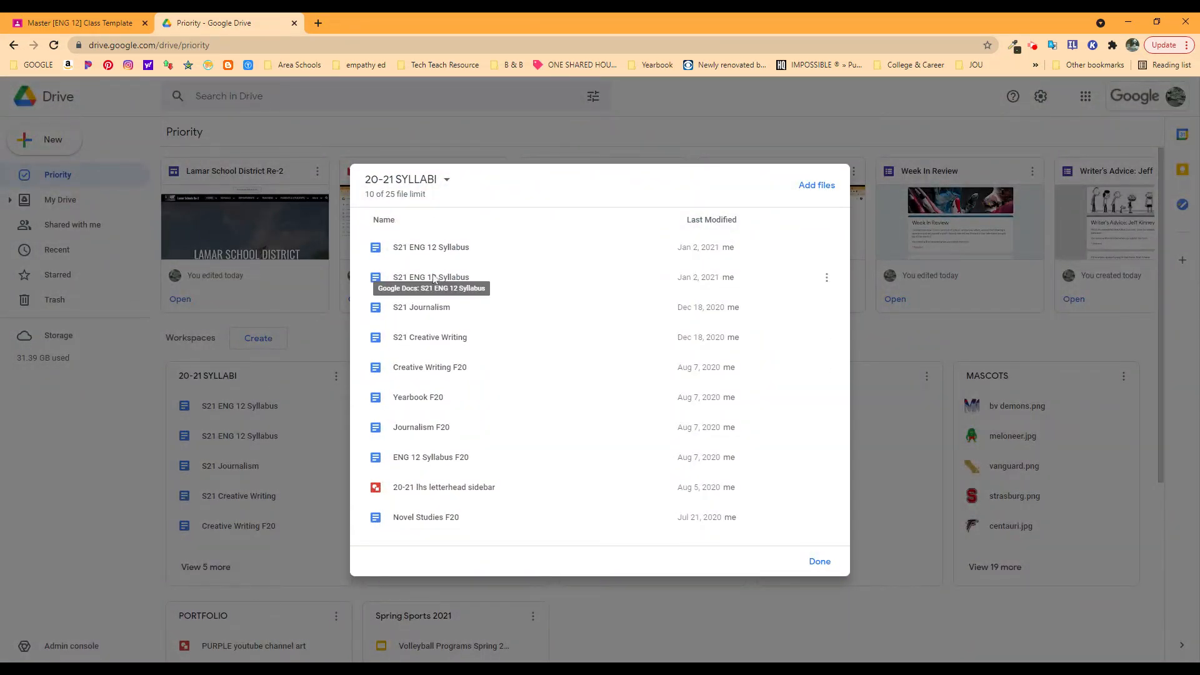
{"action": "mouse_move", "coordinate": [430, 246]}
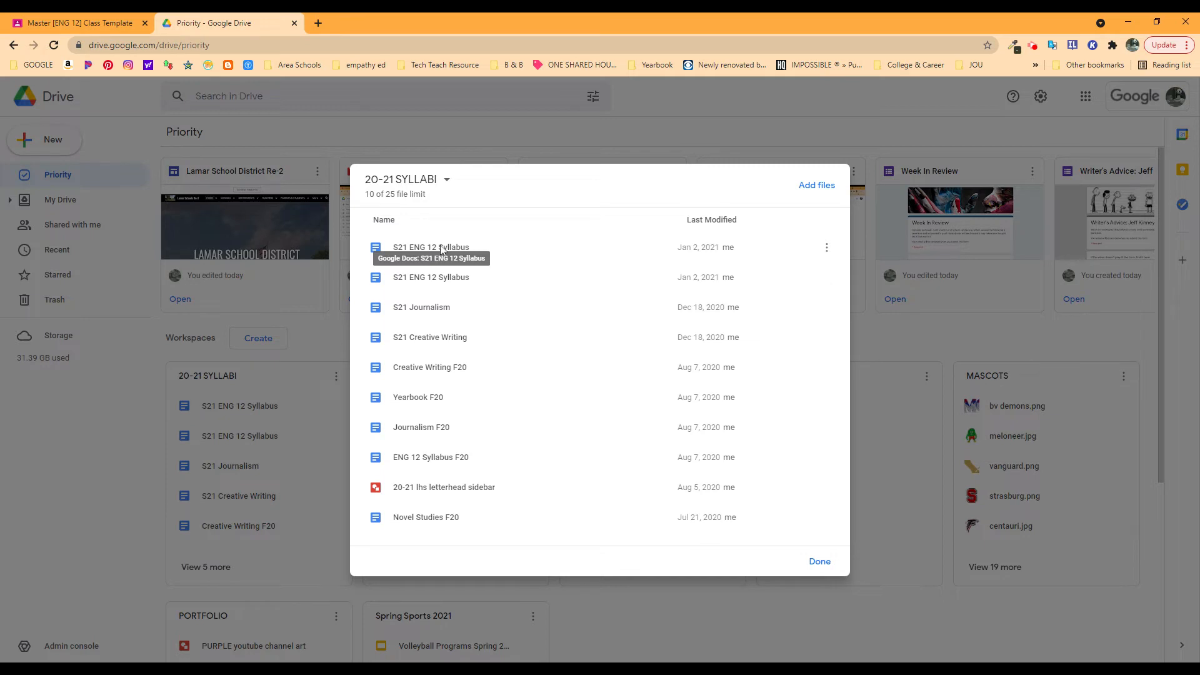
{"action": "mouse_move", "coordinate": [404, 180]}
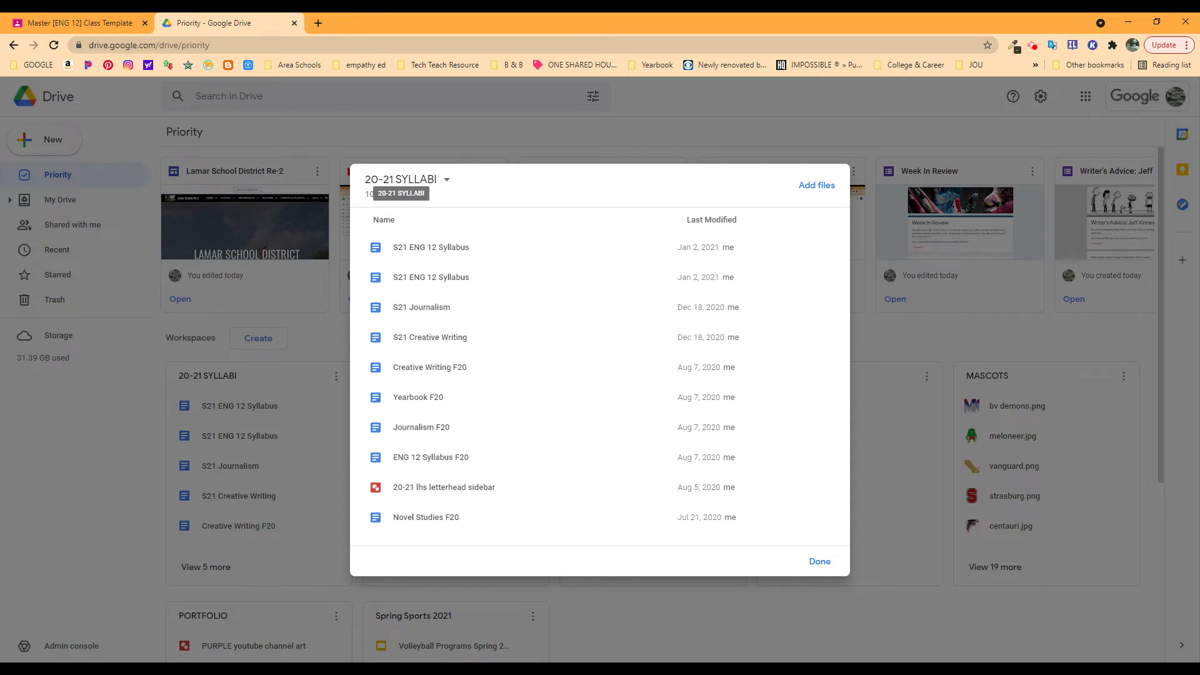
{"action": "mouse_move", "coordinate": [822, 220]}
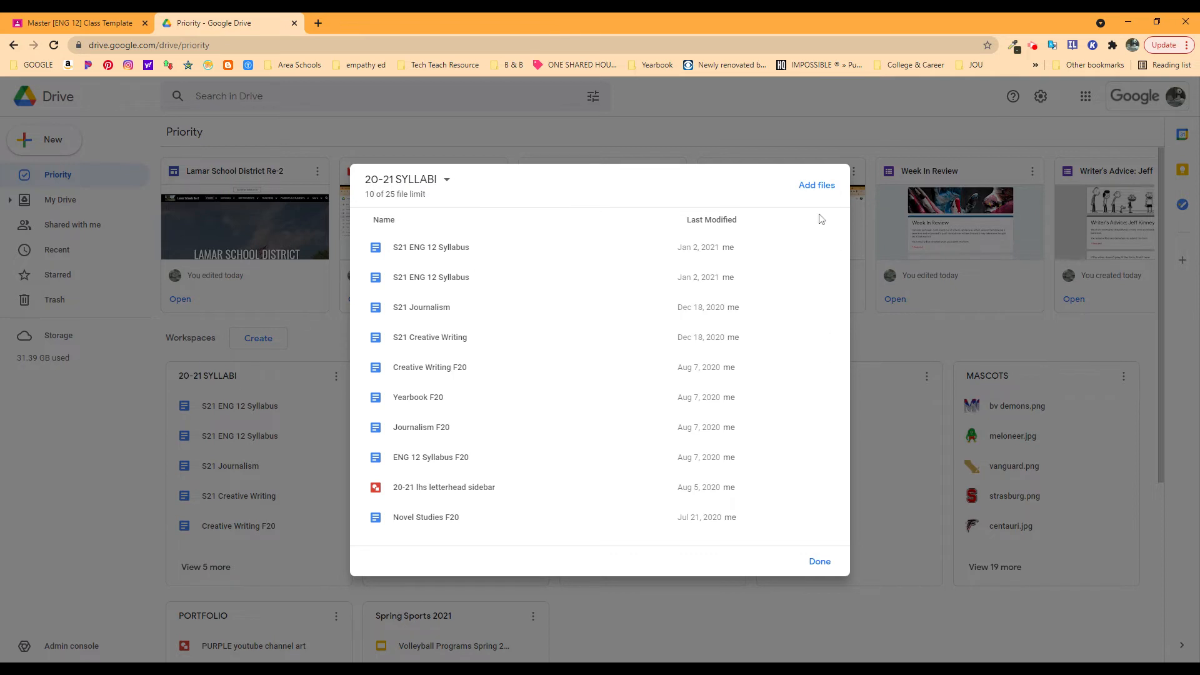
- Close the 20-21 SYLLABI file list and bring up its rename/hide/remove options menu
{"action": "left_click", "coordinate": [818, 562]}
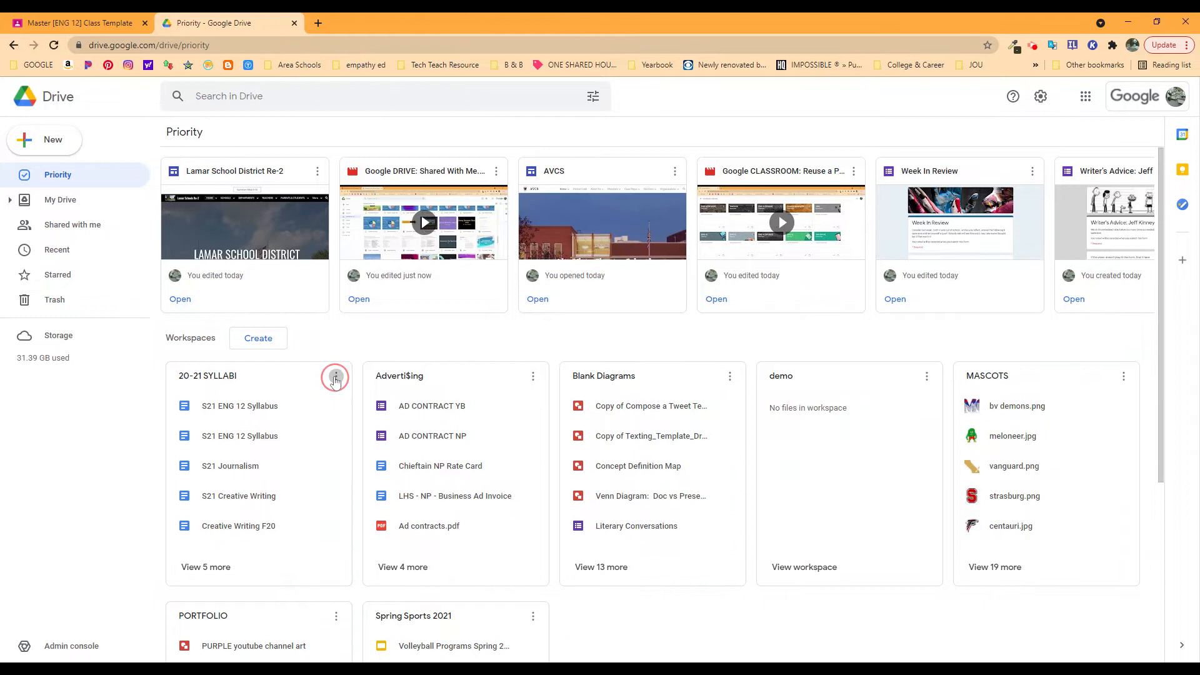
{"action": "left_click", "coordinate": [335, 379]}
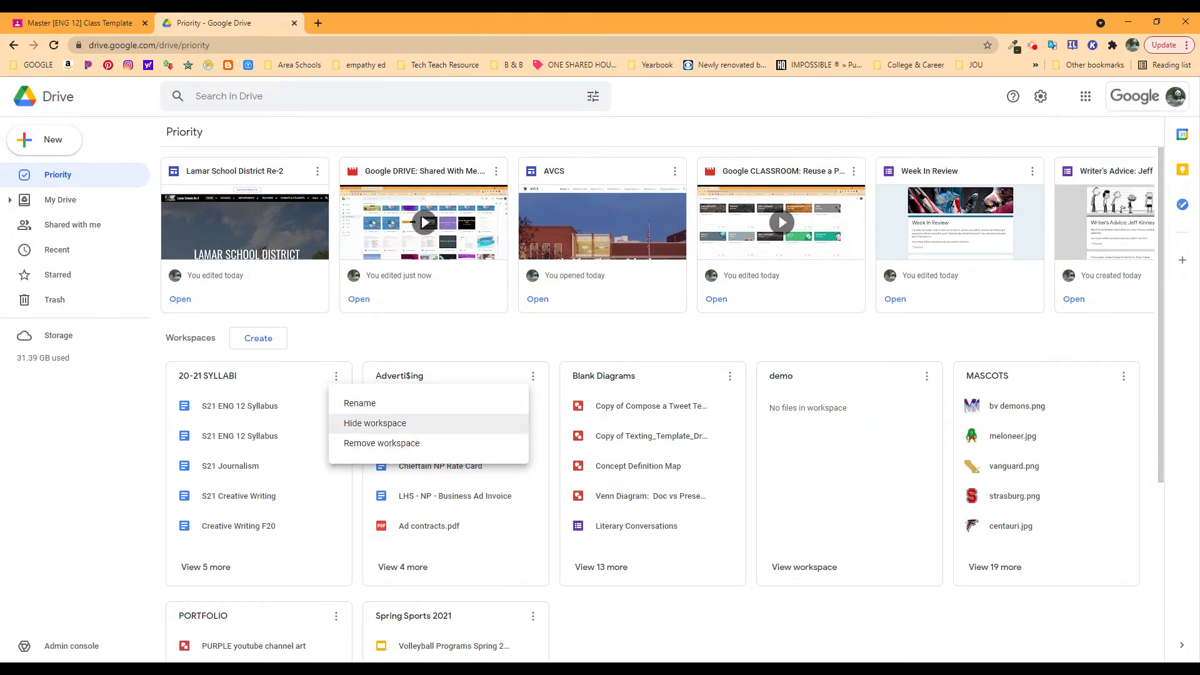
{"action": "mouse_move", "coordinate": [381, 443]}
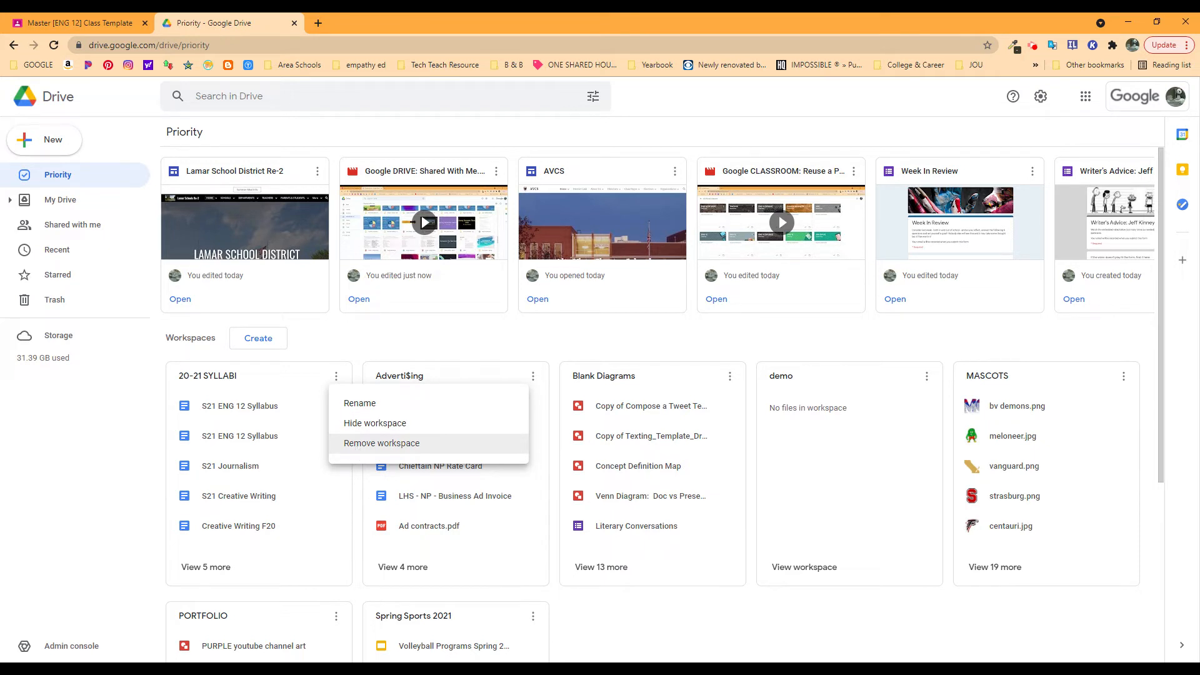
{"action": "mouse_move", "coordinate": [360, 403]}
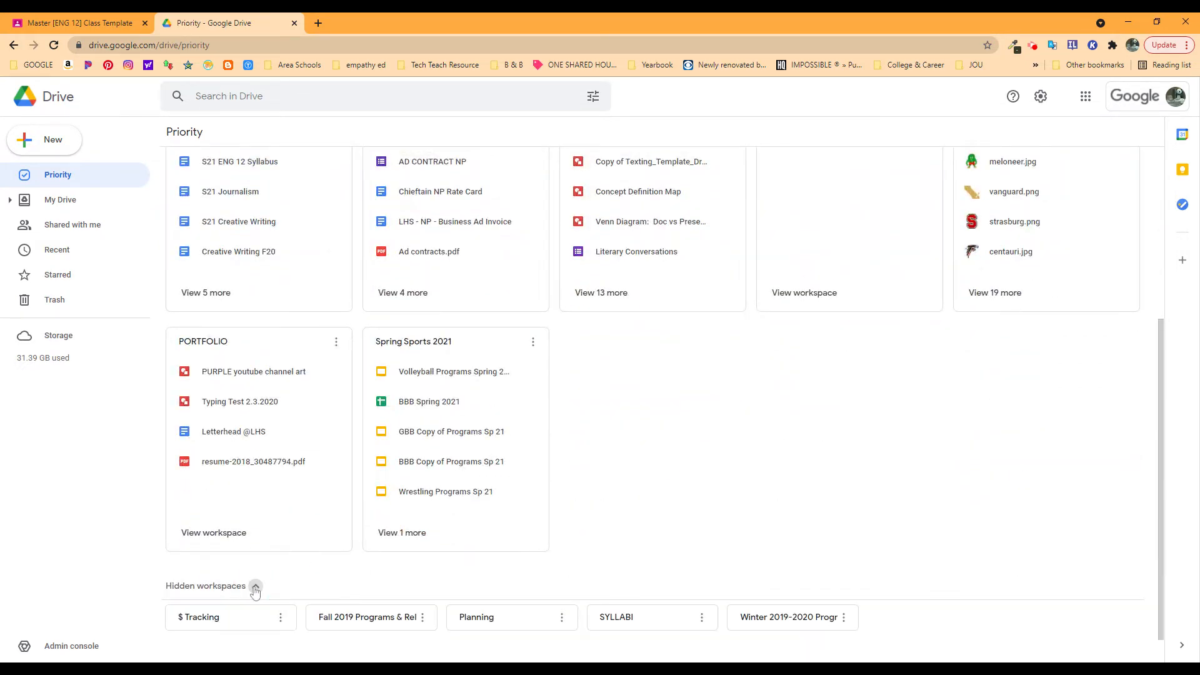
{"action": "scroll", "scroll_direction": "down", "scroll_amount": 3}
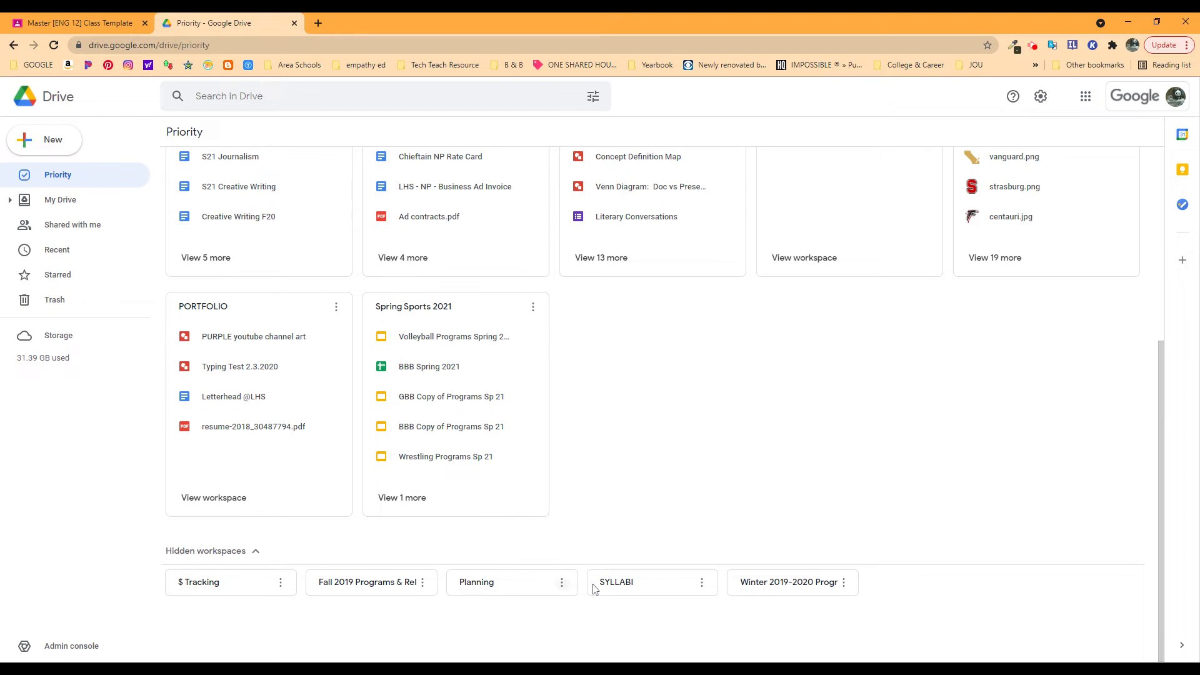
{"action": "mouse_move", "coordinate": [667, 592]}
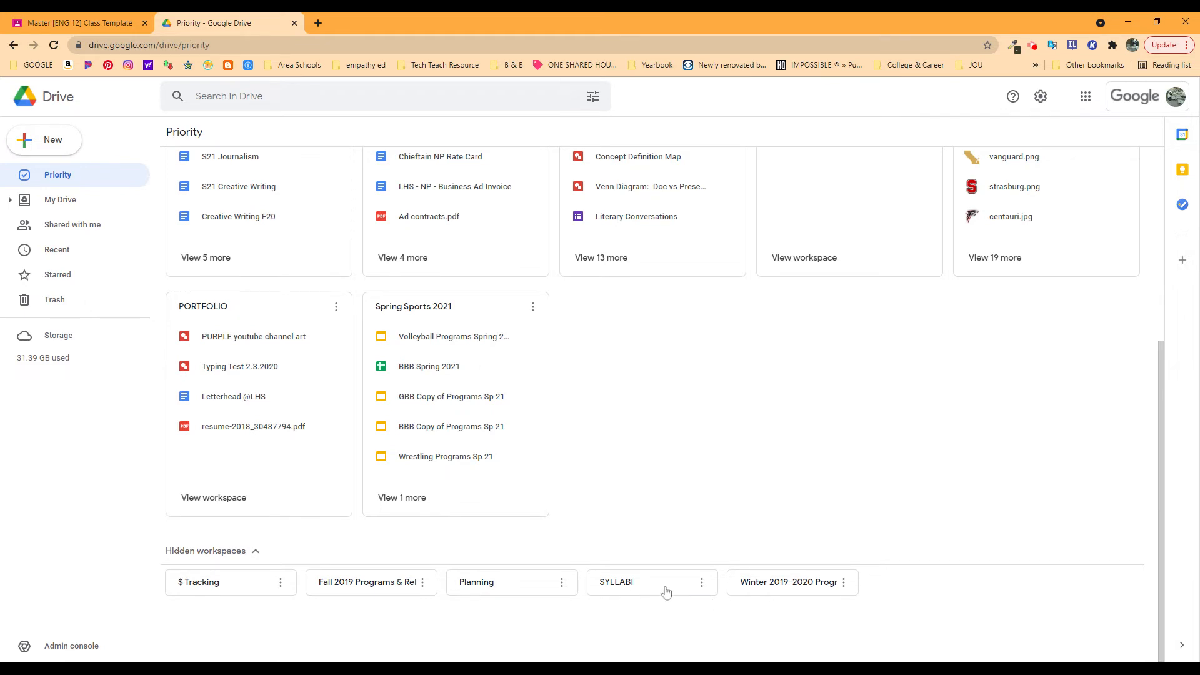
{"action": "mouse_move", "coordinate": [784, 590]}
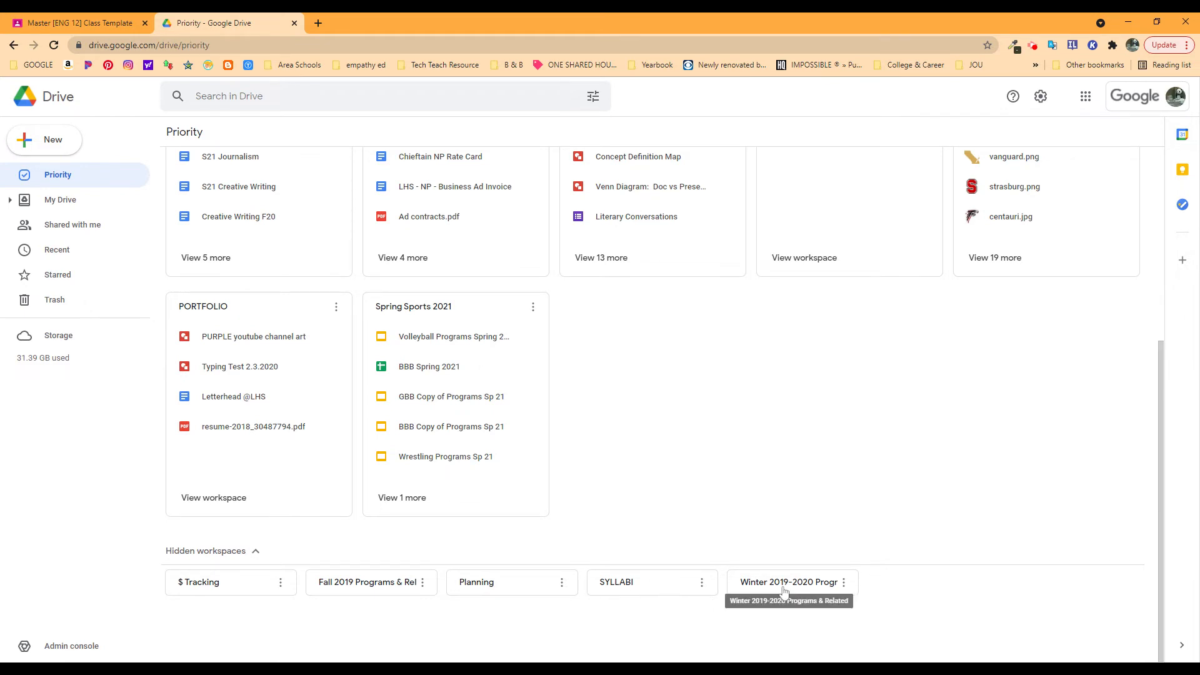
{"action": "mouse_move", "coordinate": [276, 590]}
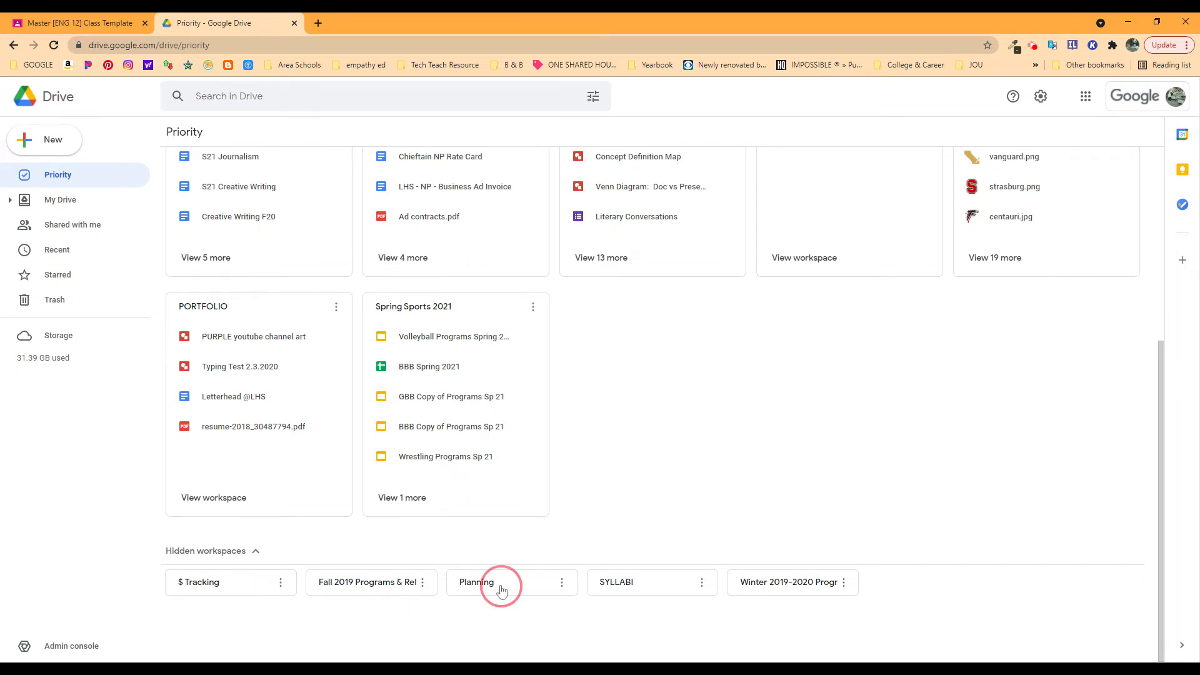
{"action": "left_click", "coordinate": [476, 582]}
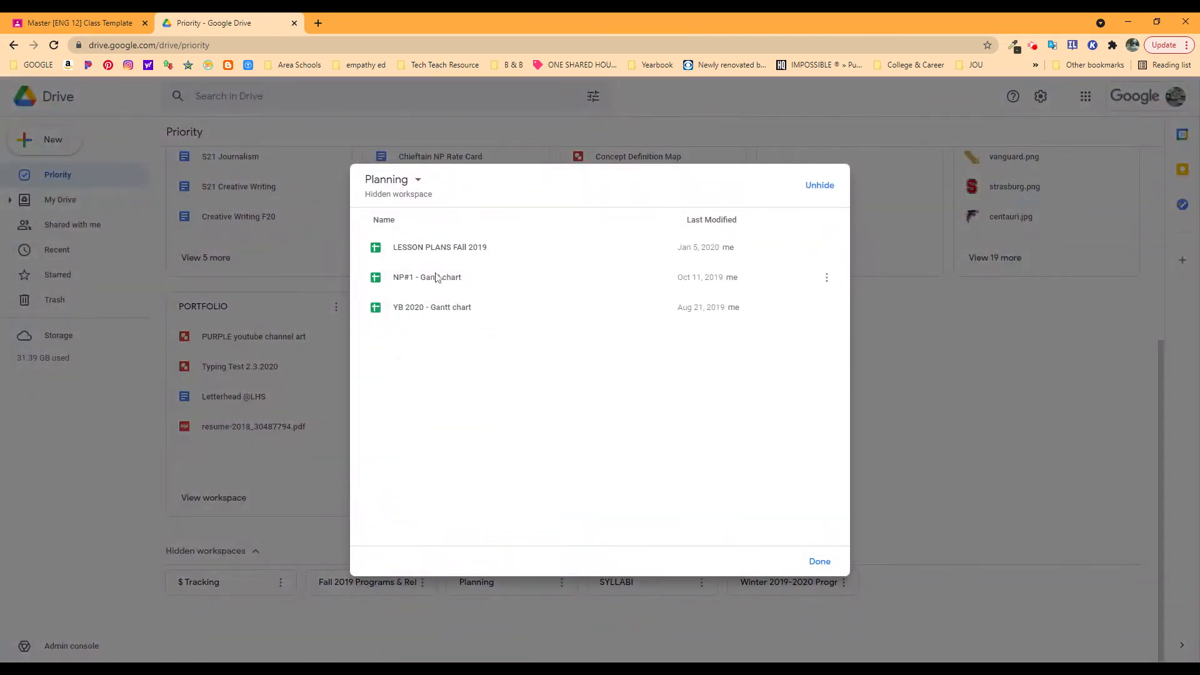
{"action": "mouse_move", "coordinate": [471, 246]}
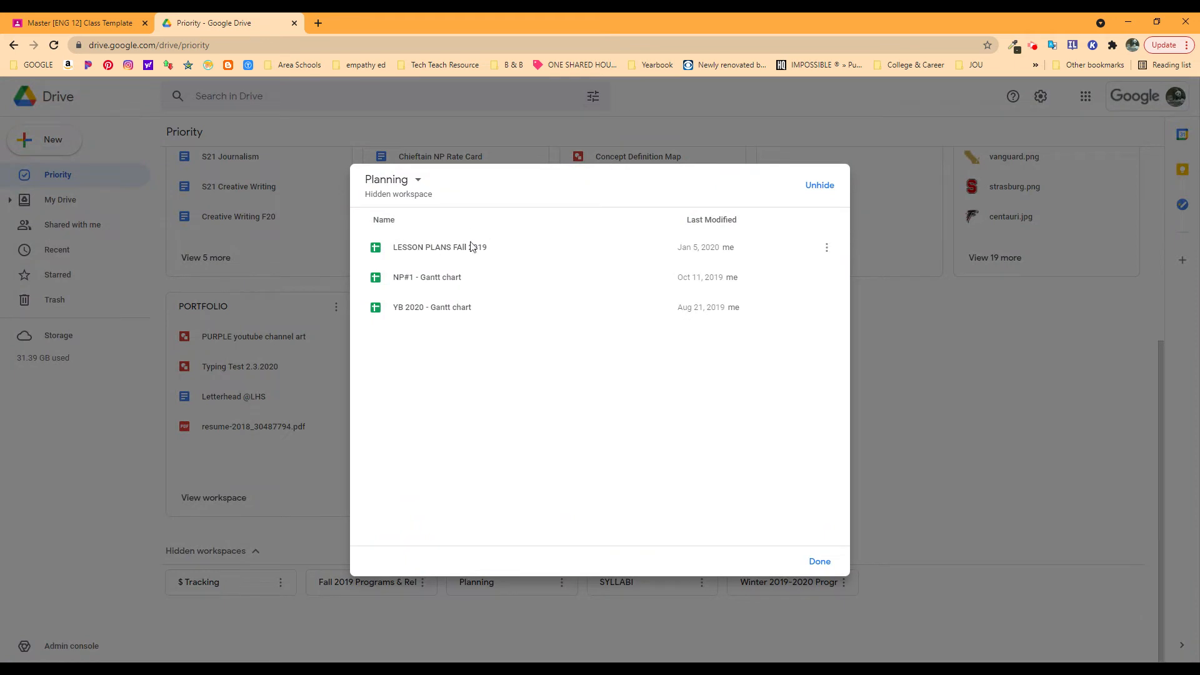
{"action": "left_click", "coordinate": [819, 562]}
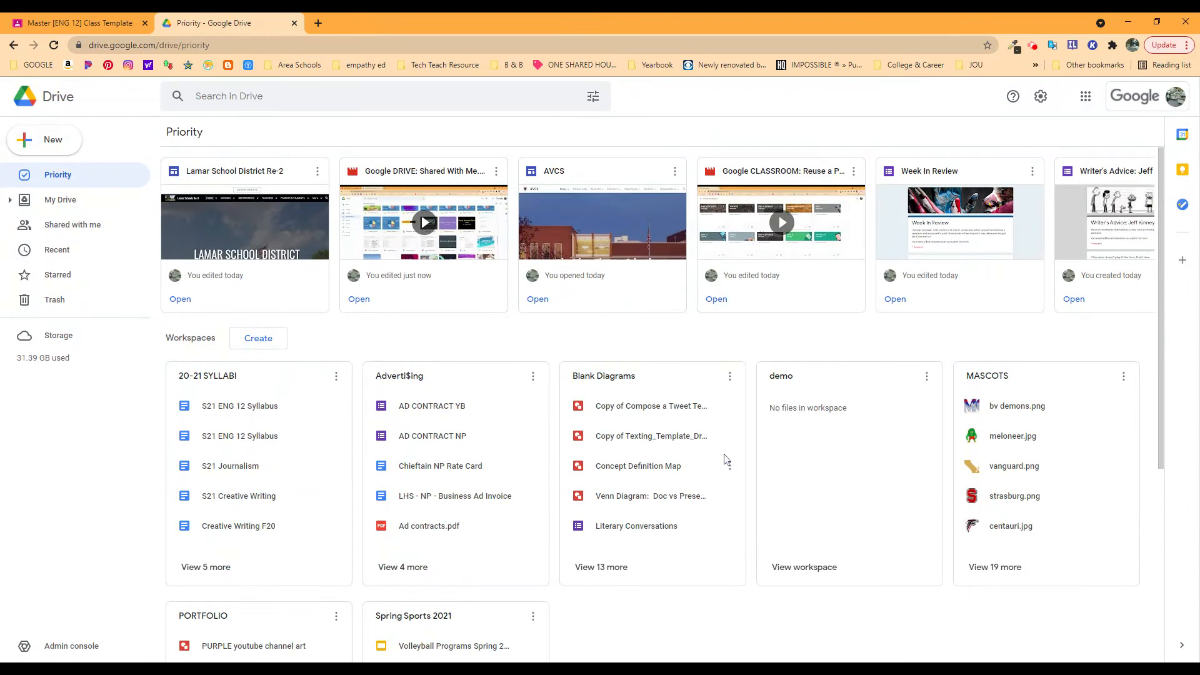
{"action": "mouse_move", "coordinate": [337, 436]}
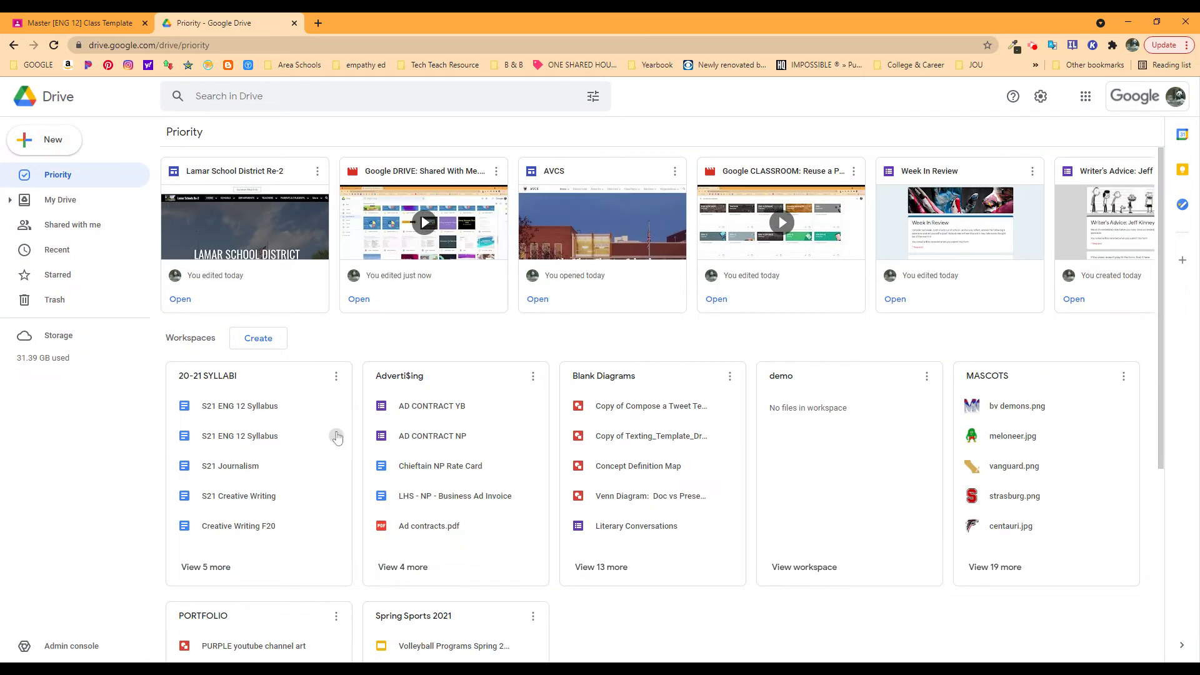
{"action": "mouse_move", "coordinate": [336, 436]}
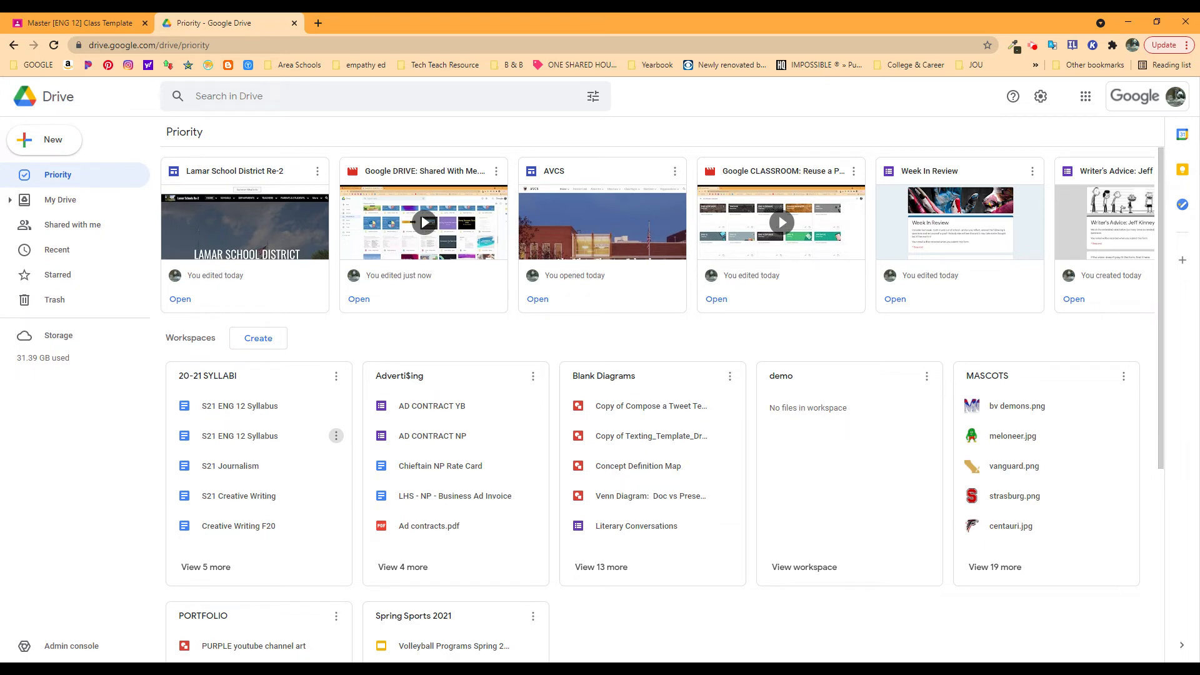
{"action": "mouse_move", "coordinate": [409, 377]}
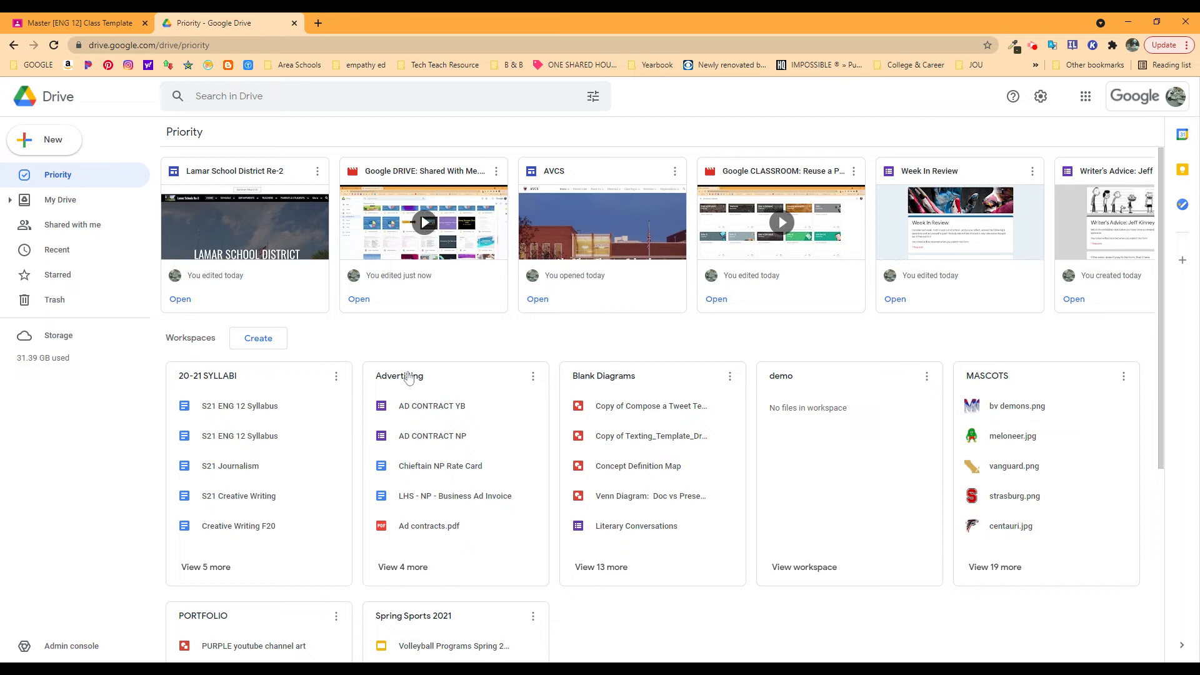
{"action": "mouse_move", "coordinate": [481, 487]}
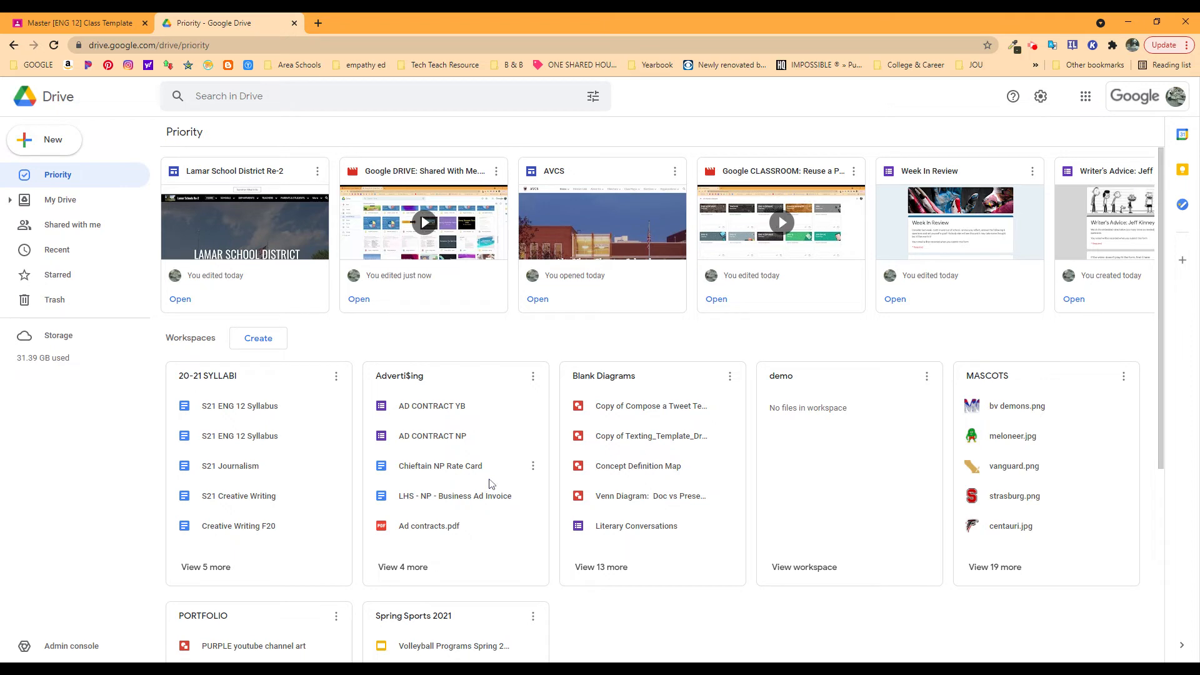
{"action": "scroll", "scroll_direction": "down", "scroll_amount": 3}
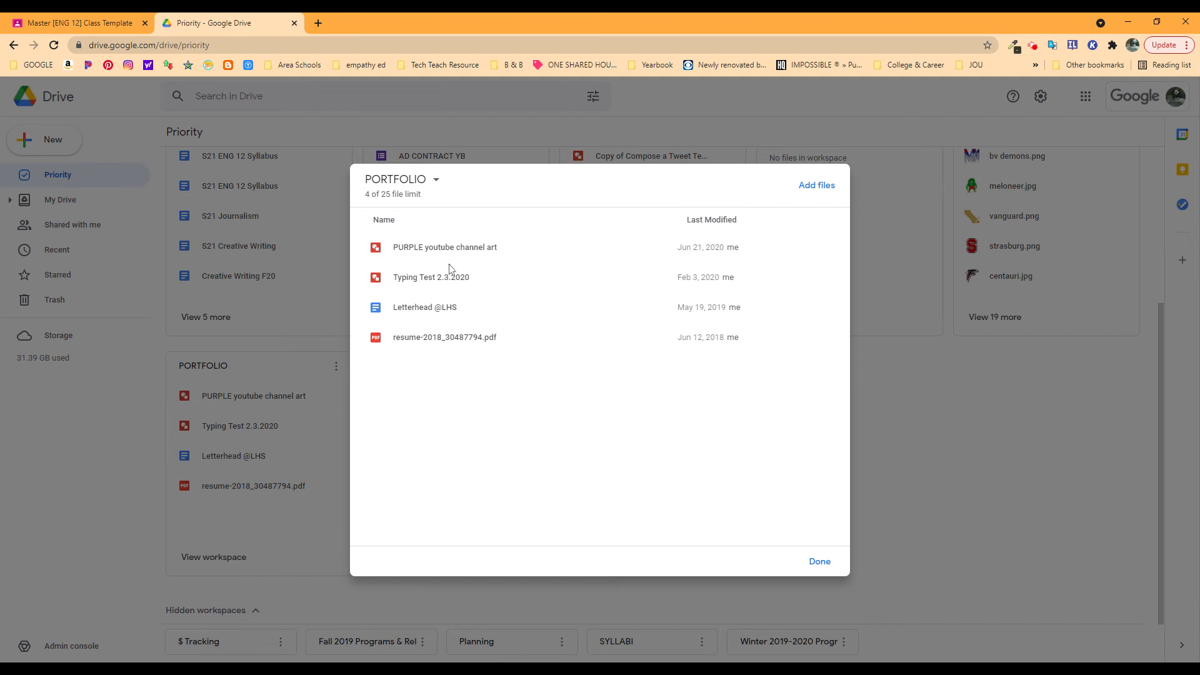
{"action": "left_click", "coordinate": [818, 561]}
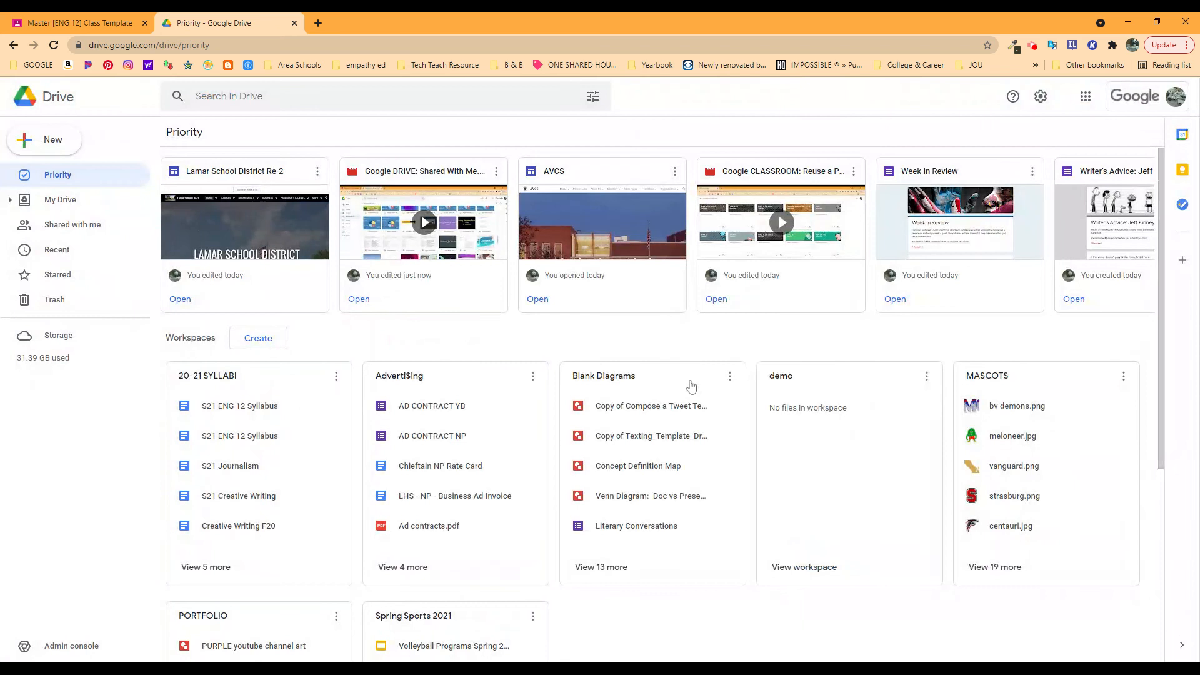
{"action": "mouse_move", "coordinate": [604, 393]}
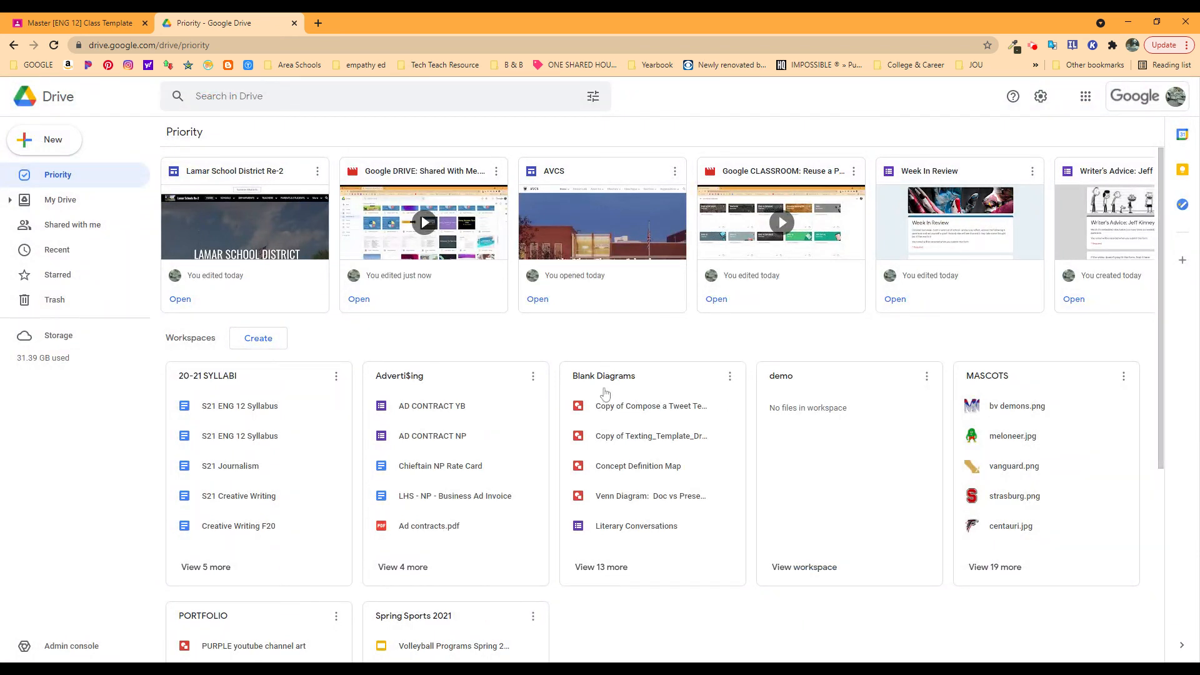
{"action": "mouse_move", "coordinate": [150, 262]}
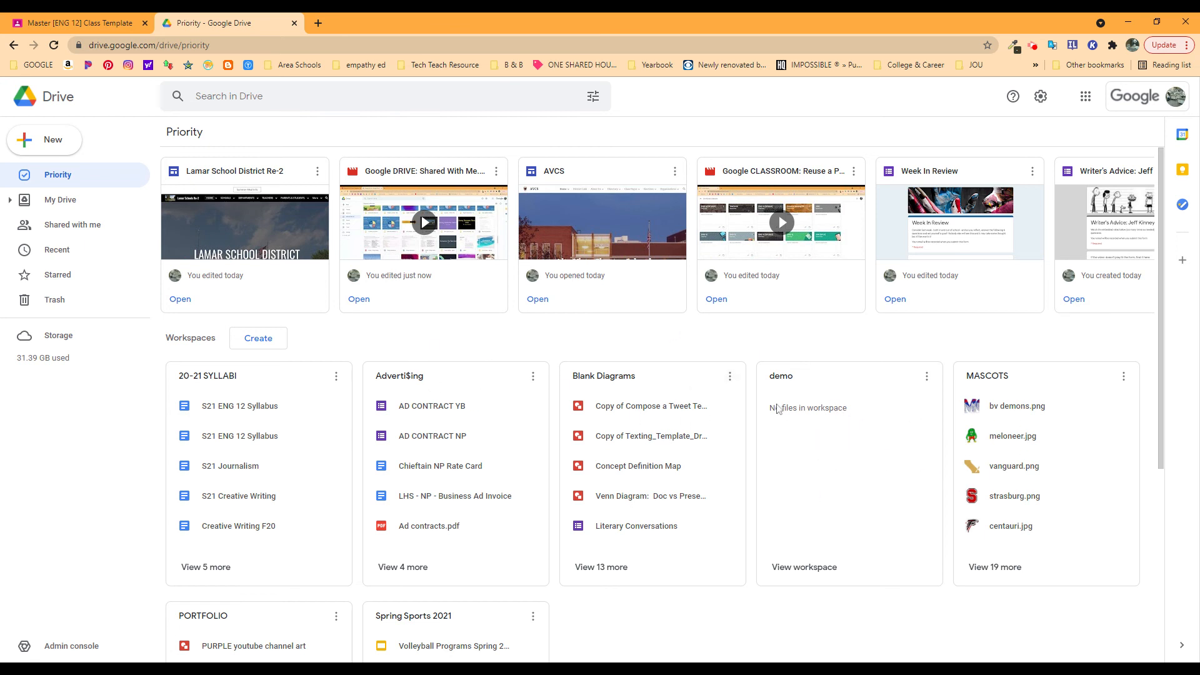
{"action": "mouse_move", "coordinate": [331, 413]}
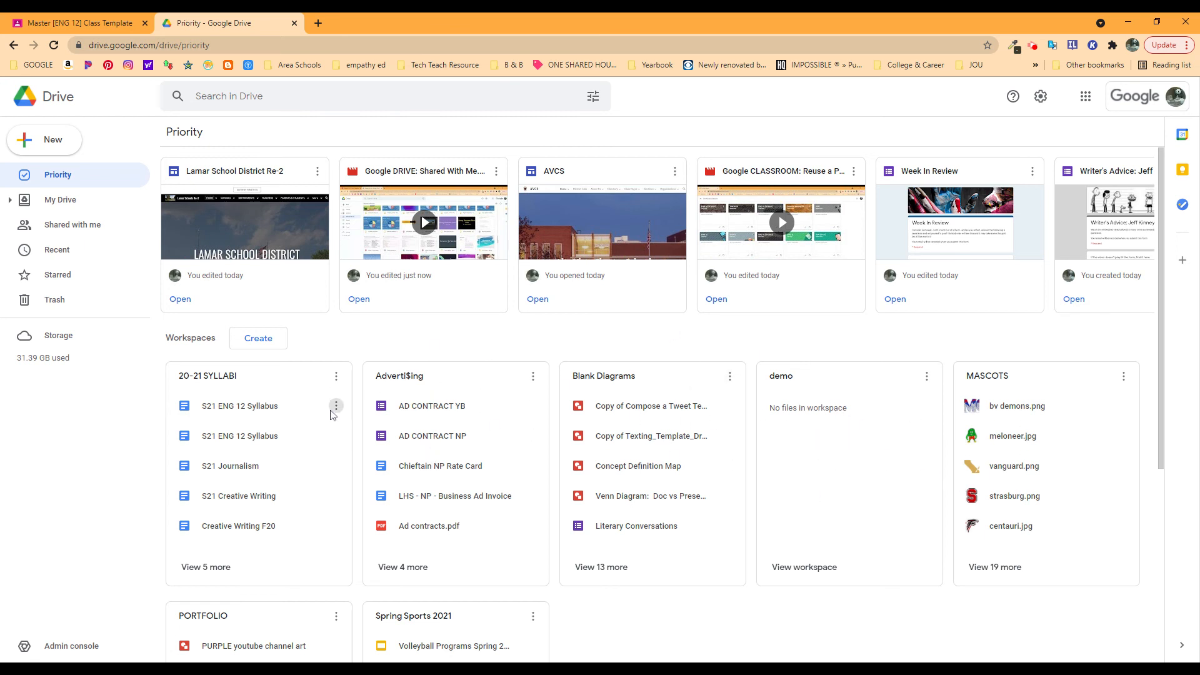
- Switch from the Priority page to My Drive via the left navigation
{"action": "left_click", "coordinate": [61, 200]}
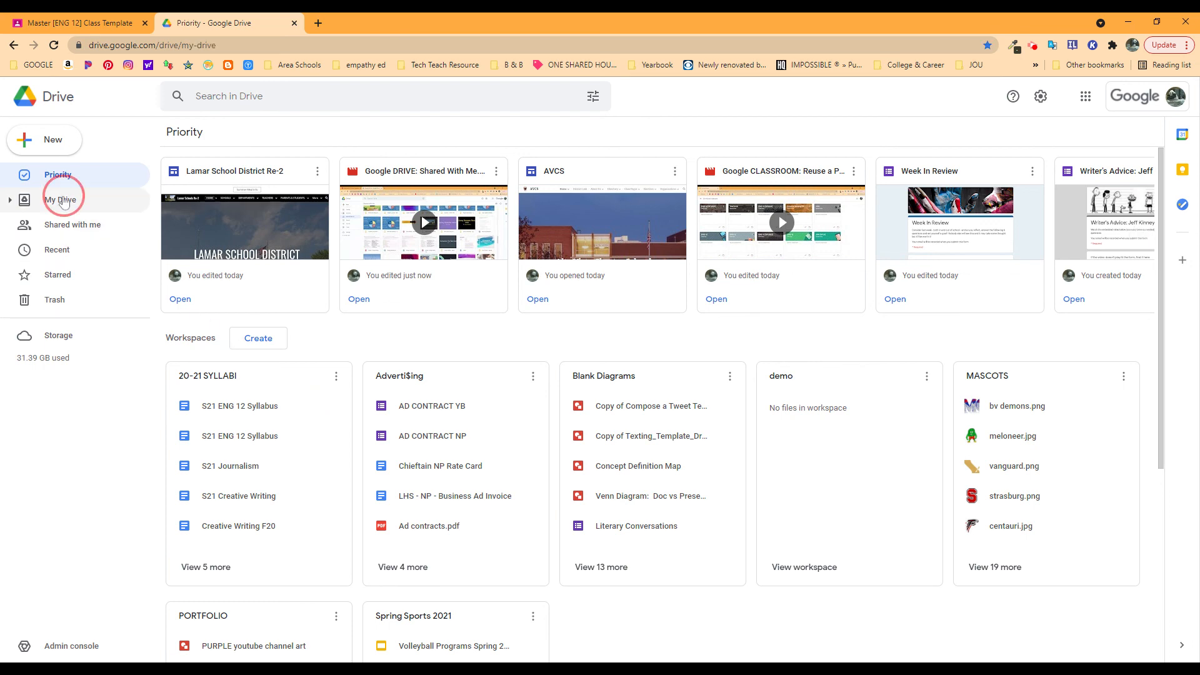
- Glance through My Drive's folders and files, then return to the Priority workspaces overview
{"action": "left_click", "coordinate": [62, 200]}
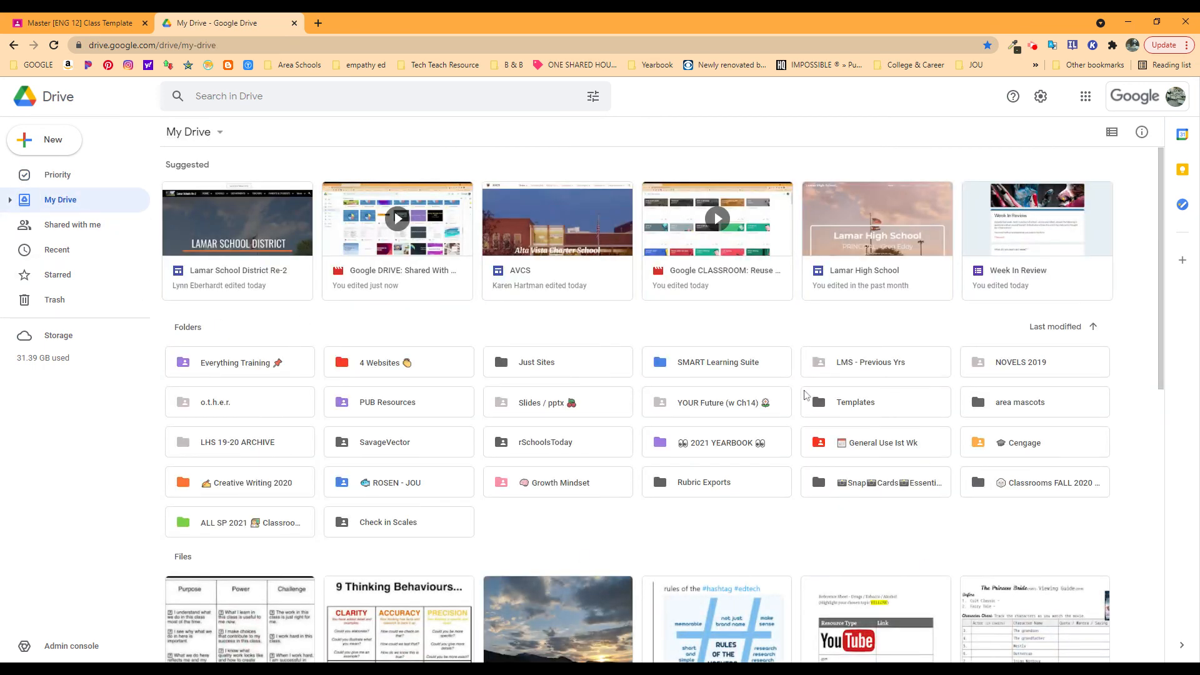
{"action": "scroll", "scroll_direction": "down", "scroll_amount": 3}
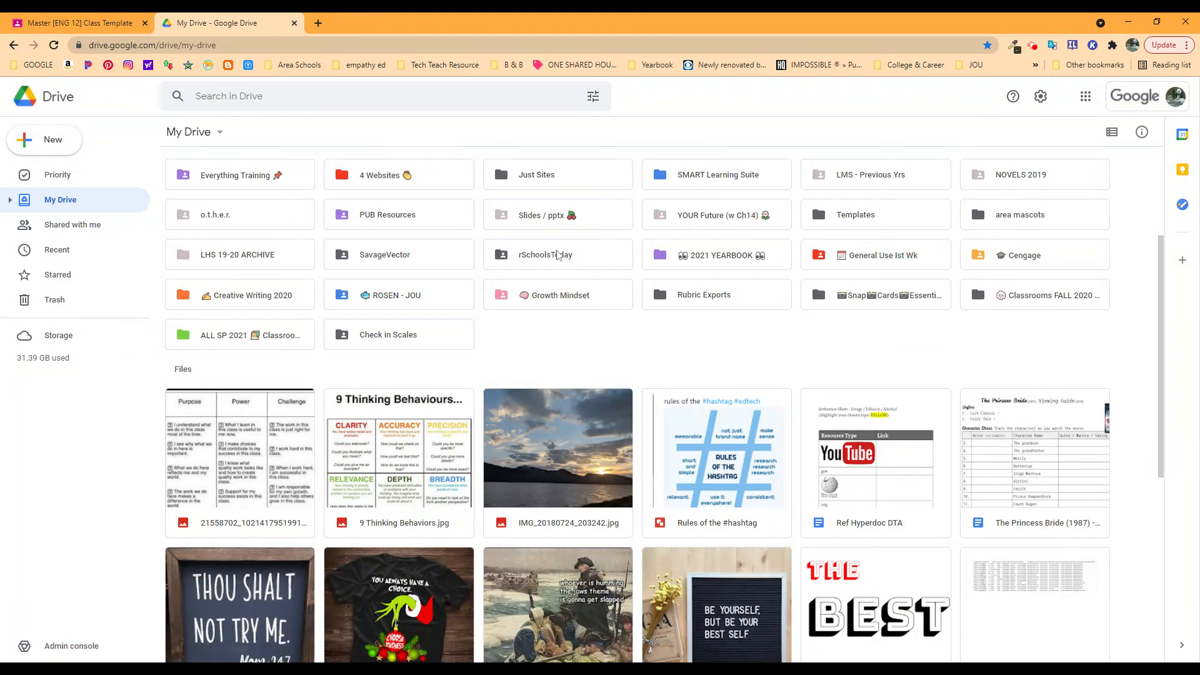
{"action": "left_click", "coordinate": [57, 174]}
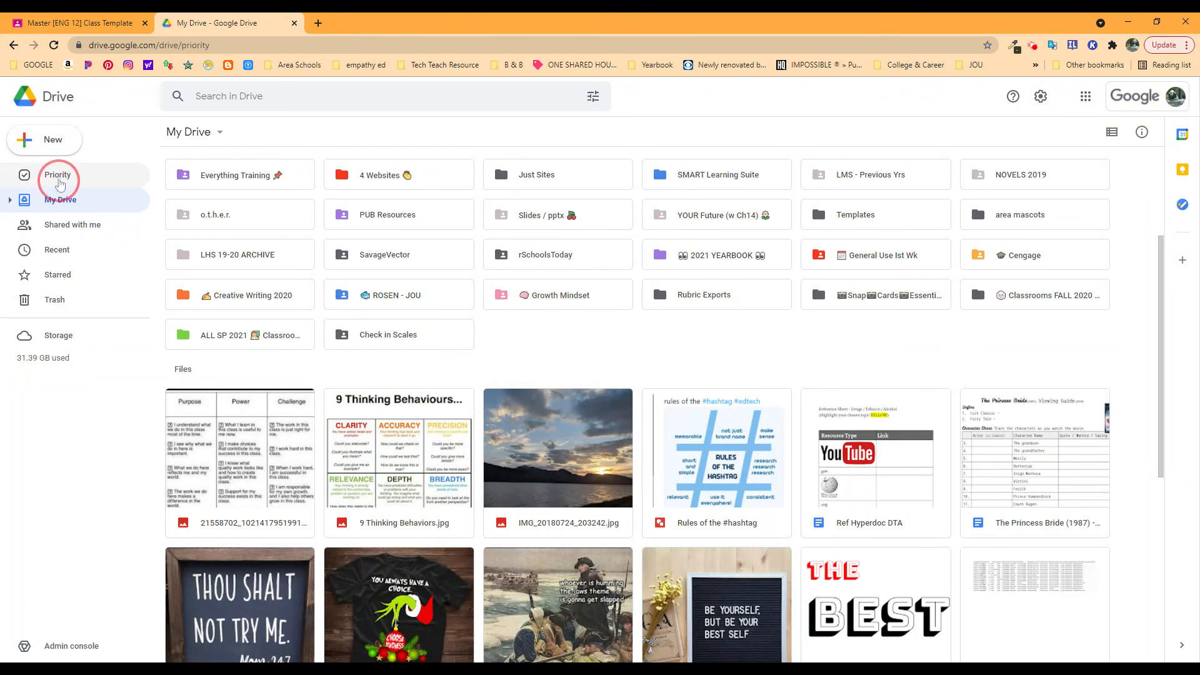
{"action": "left_click", "coordinate": [58, 174]}
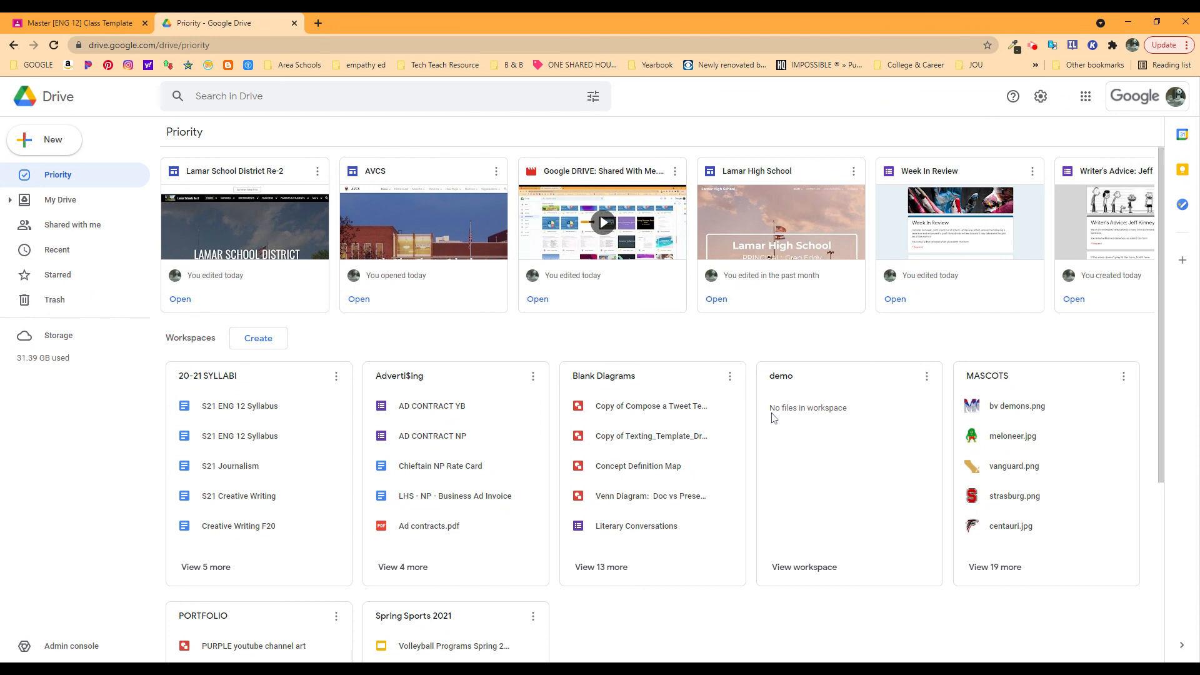
{"action": "mouse_move", "coordinate": [774, 419]}
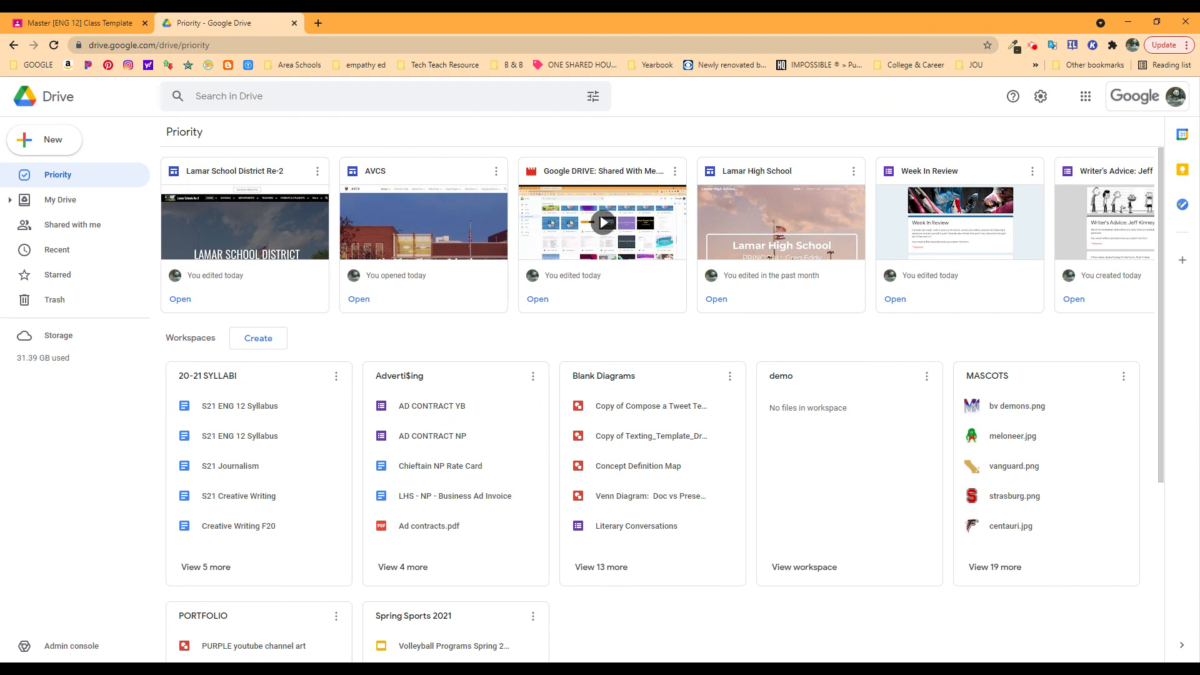
{"action": "mouse_move", "coordinate": [742, 501]}
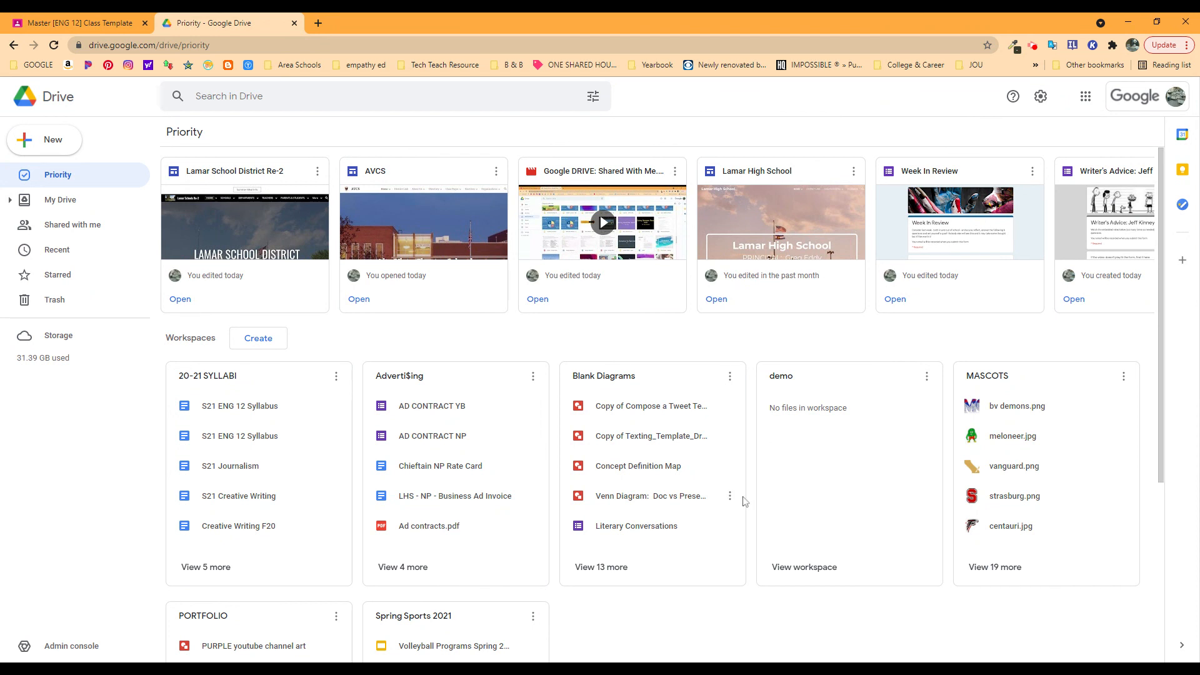